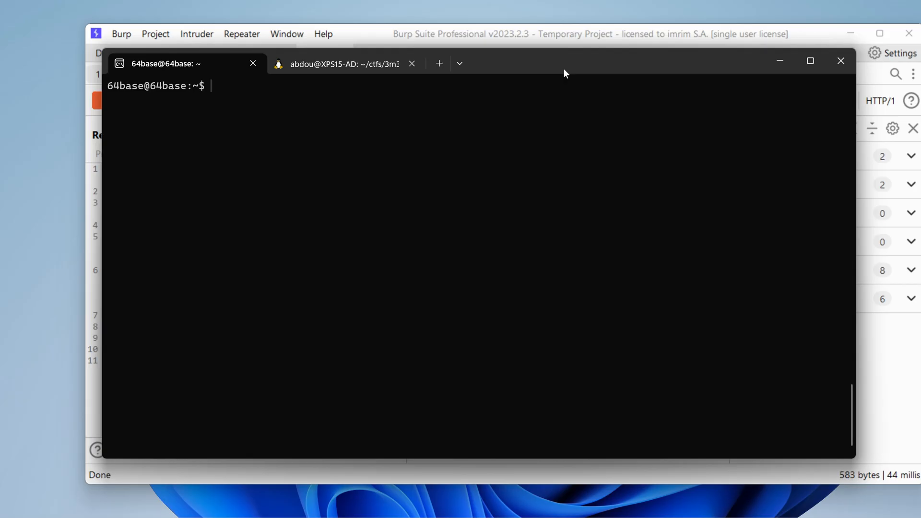
mouse_move(482, 131)
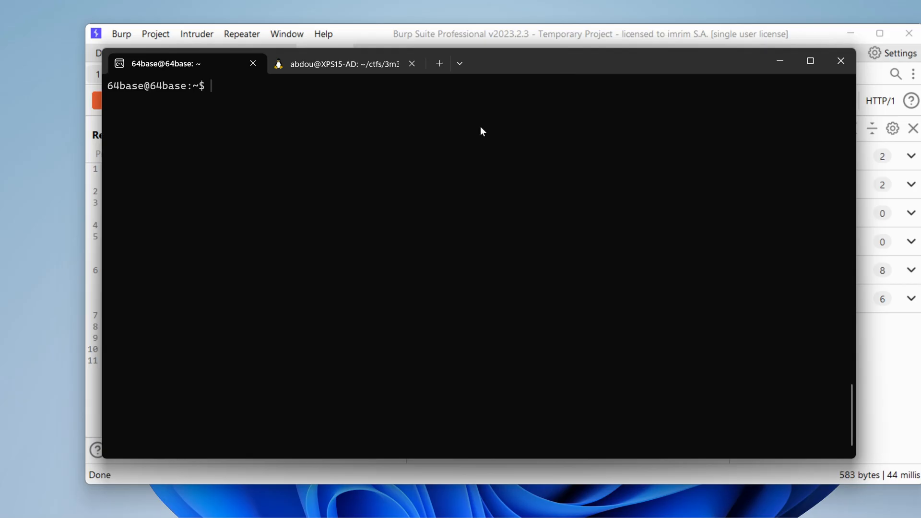
Step: Refresh the 64base prompt and run id to see the restricted shell's user
key("Return")
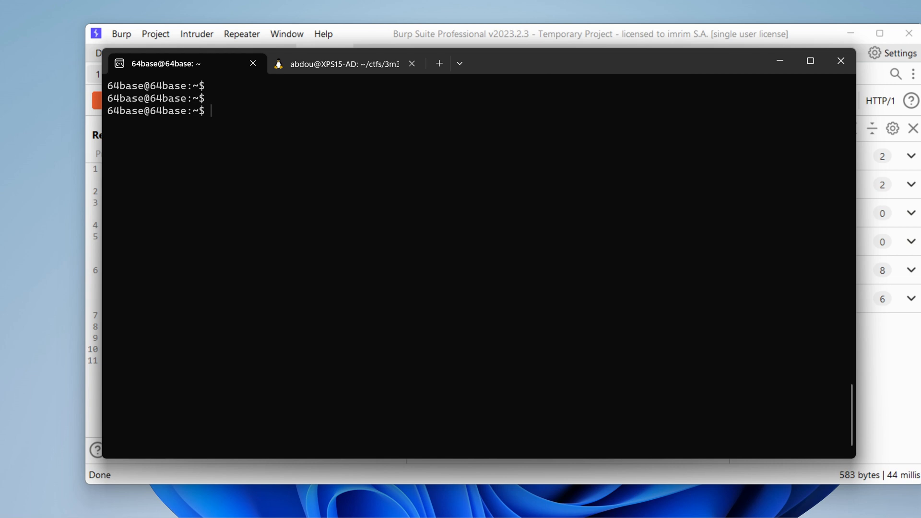
key("Return")
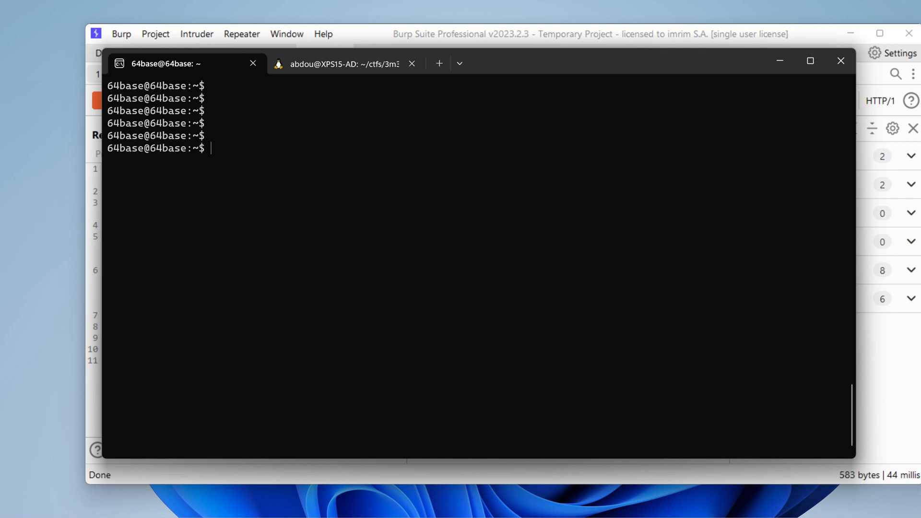
mouse_move(494, 108)
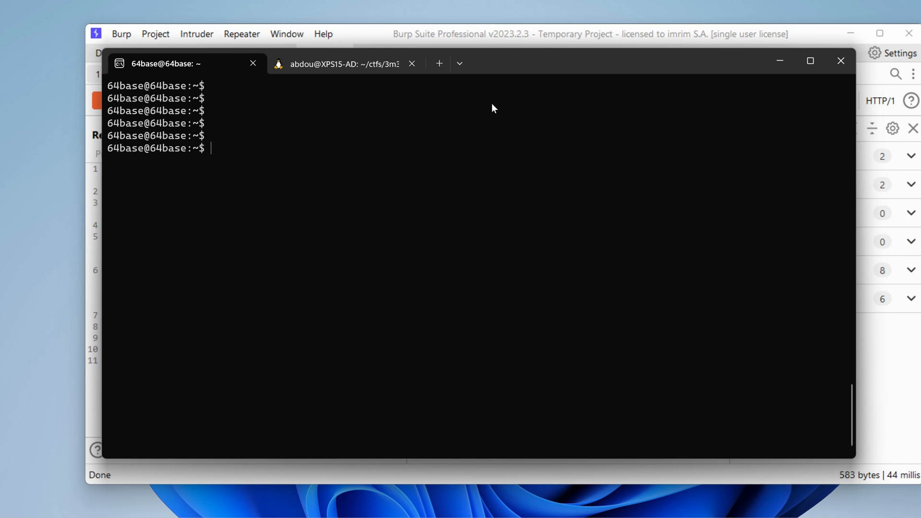
mouse_move(641, 36)
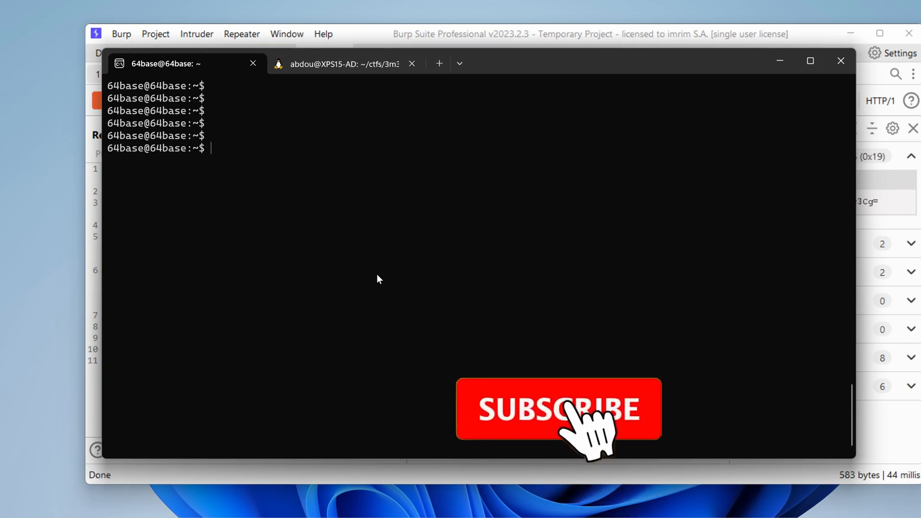
type("id")
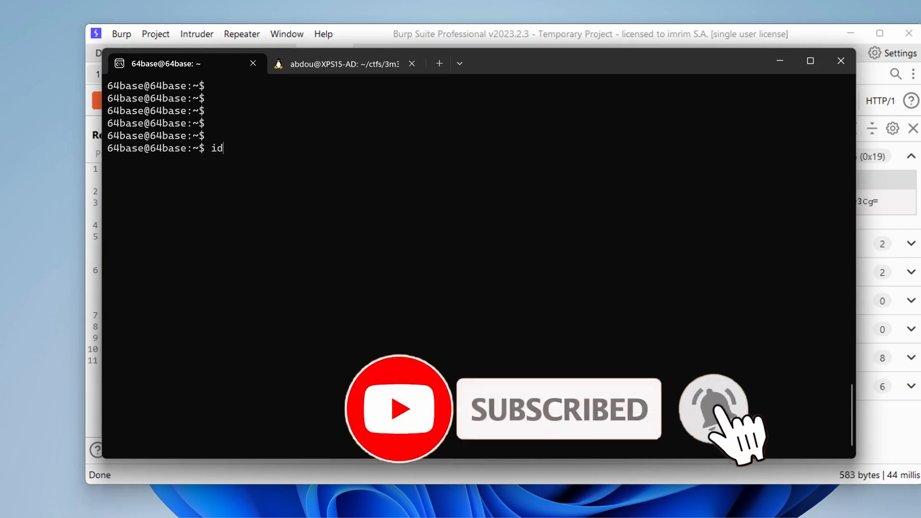
key("Return")
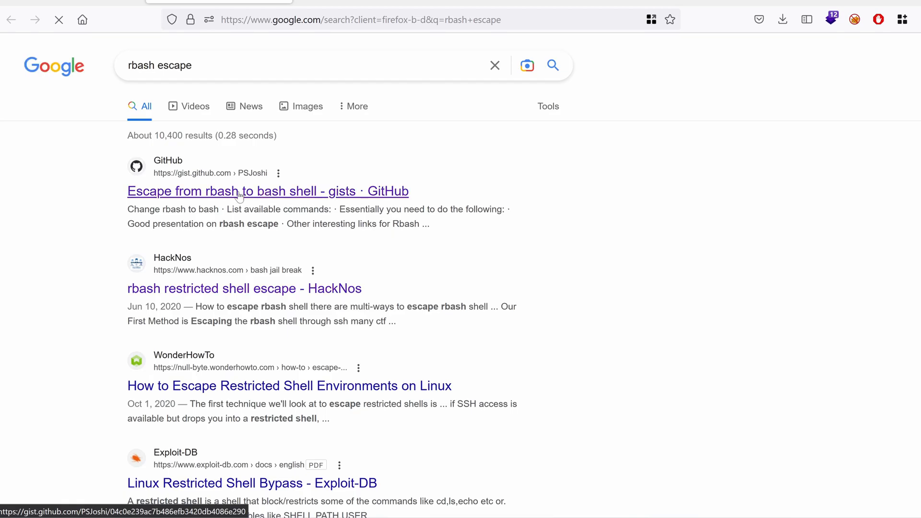
mouse_move(288, 197)
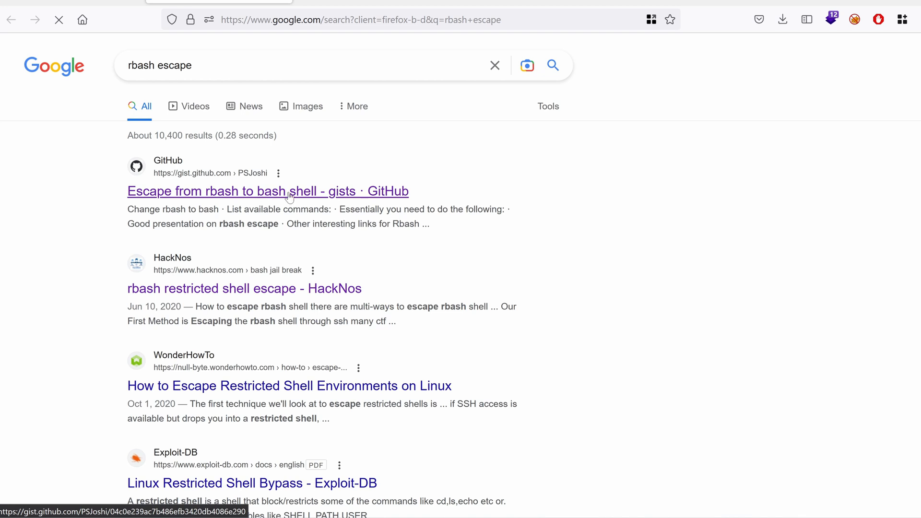
Step: Open the 'Escape from rbash to bash shell - gists · GitHub' search result
left_click(268, 191)
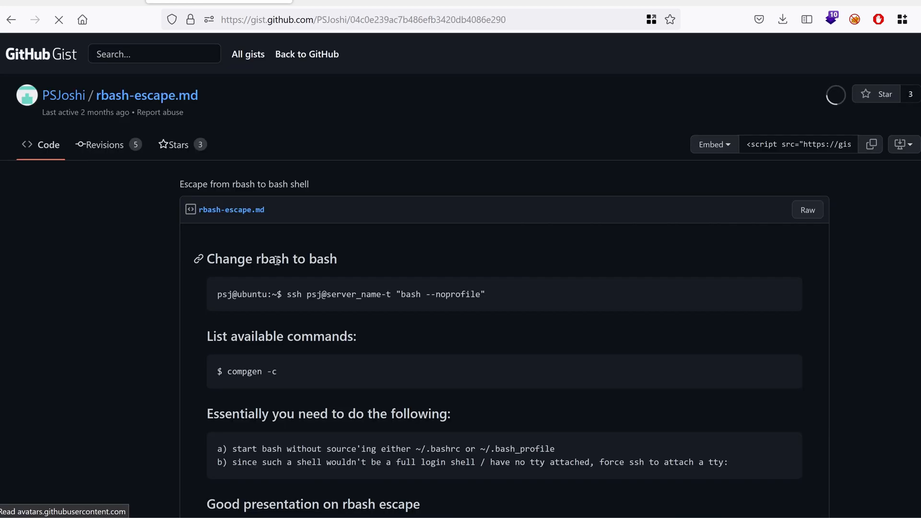
mouse_move(288, 273)
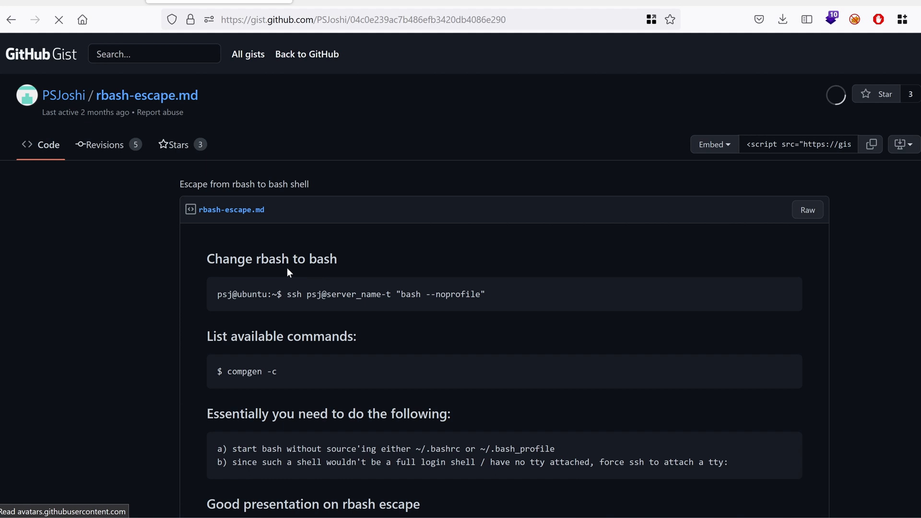
mouse_move(390, 298)
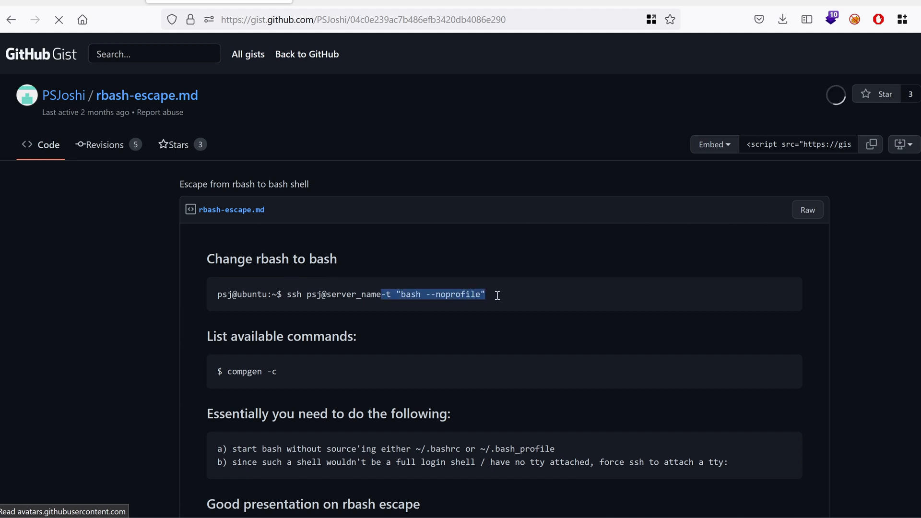
mouse_move(498, 301)
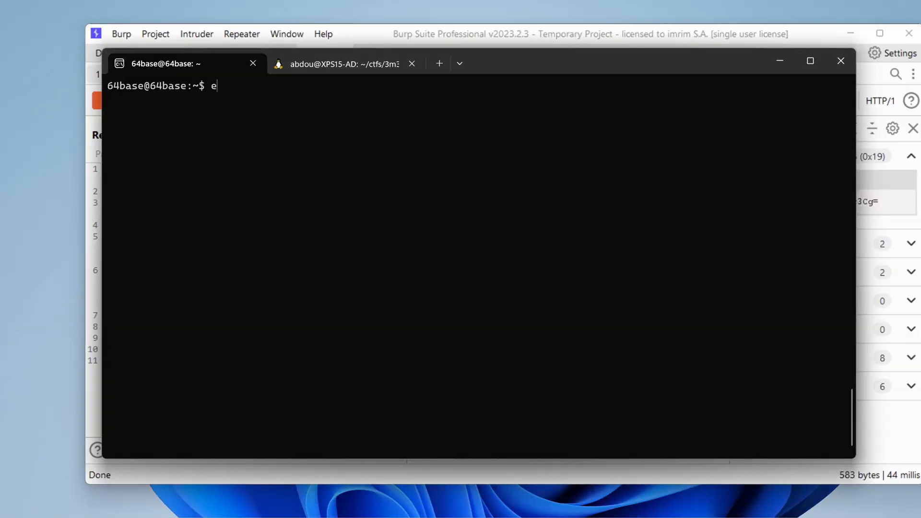
Step: Exit rbash, retype the ssh command with -t "bash --noprofile", and scroll back to the password
type("xit")
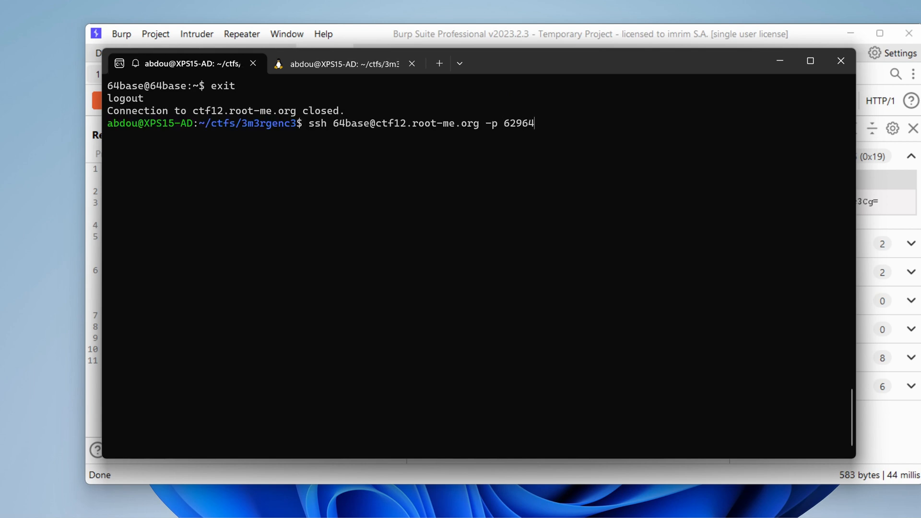
type("-t \"bash --noprofile\"")
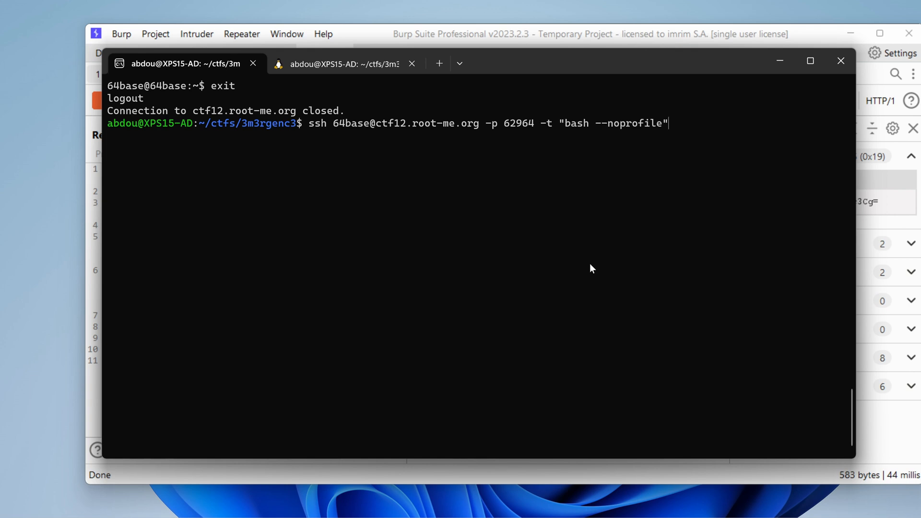
mouse_move(515, 175)
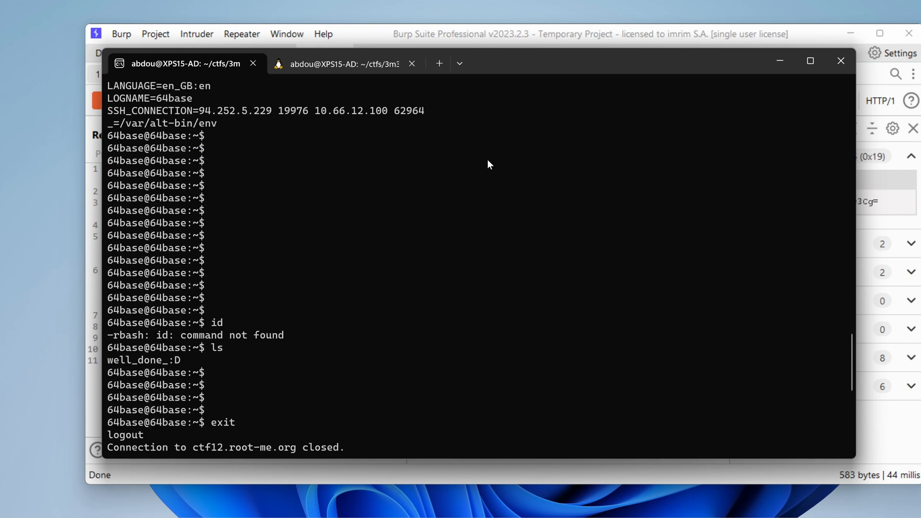
scroll("up", 3)
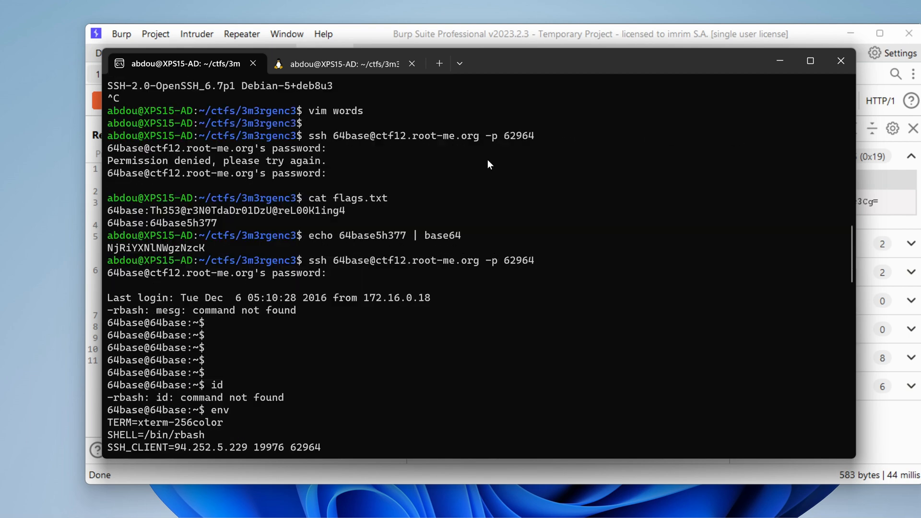
scroll("up", 3)
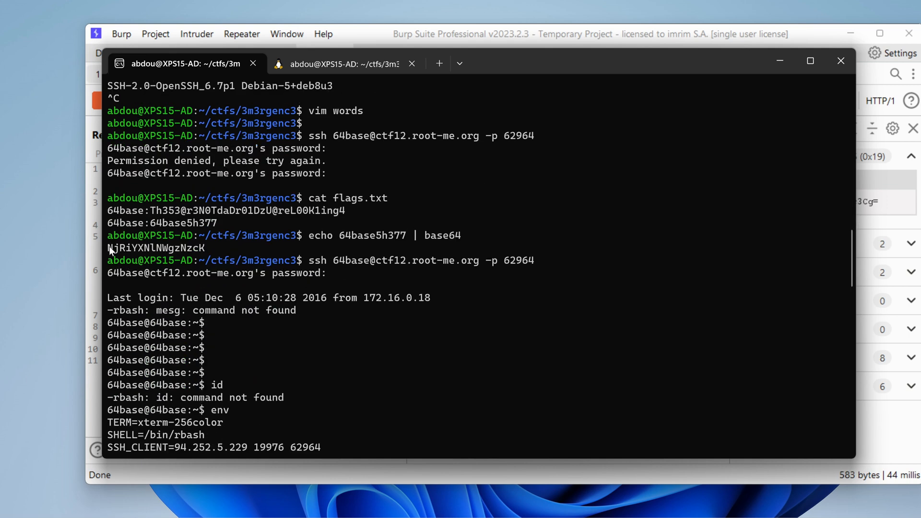
mouse_move(205, 247)
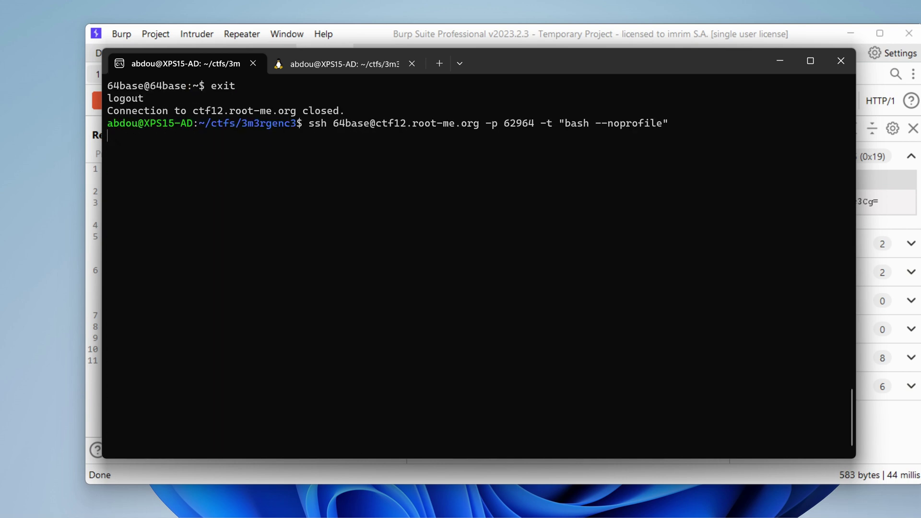
Step: Log in with the password, run netstat, and highlight entries among the listening addresses
key("Return")
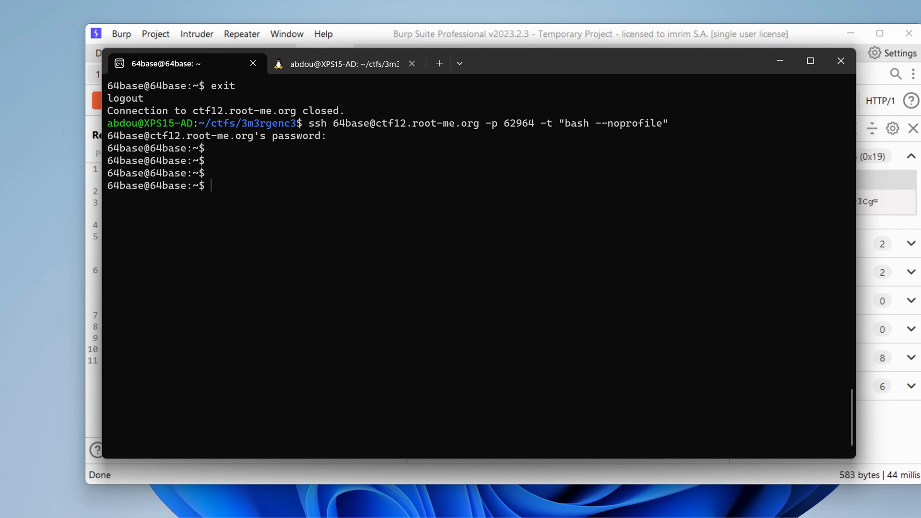
key("Return")
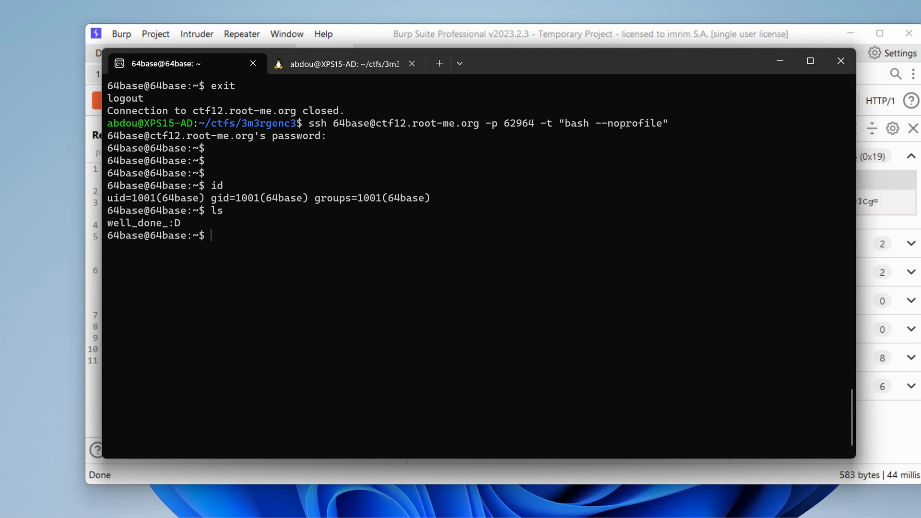
type("netstat -plantue")
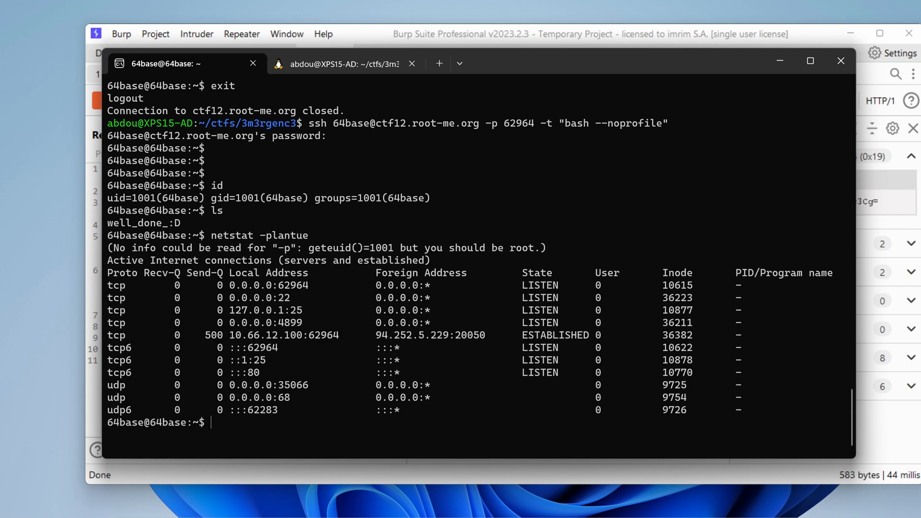
mouse_move(302, 320)
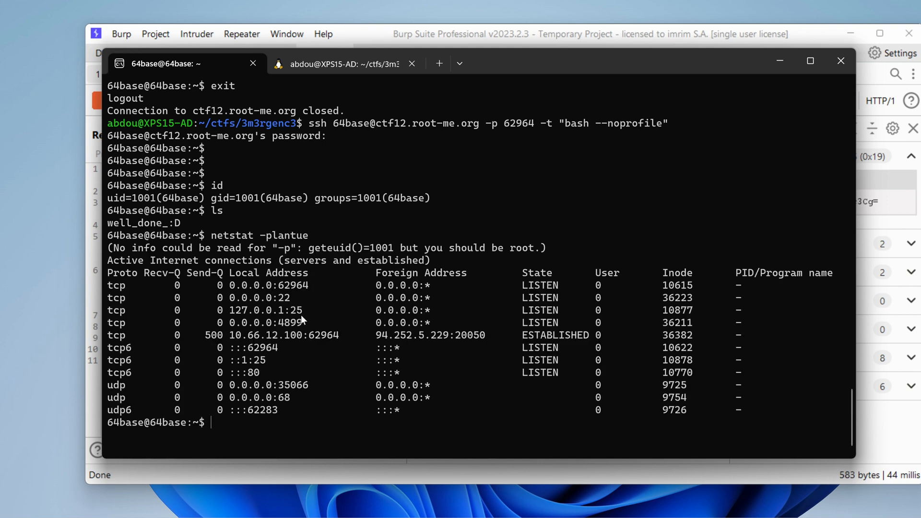
double_click(294, 311)
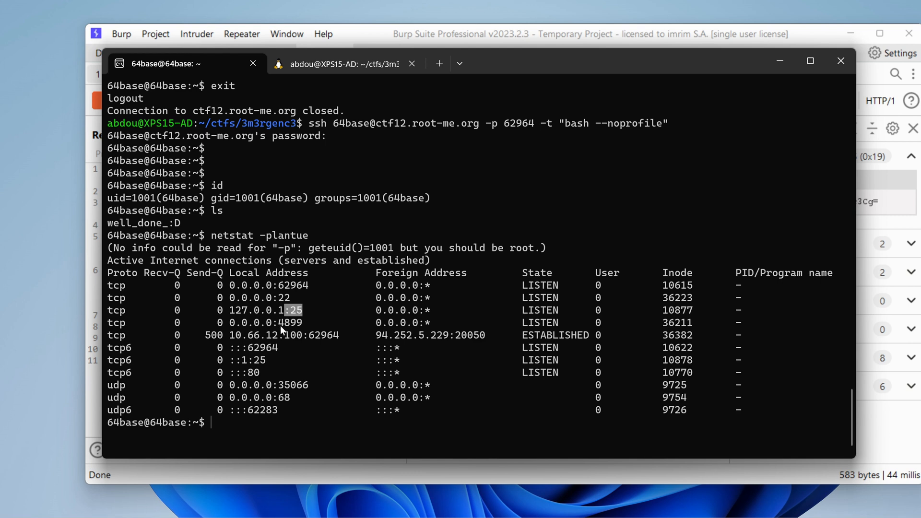
double_click(290, 323)
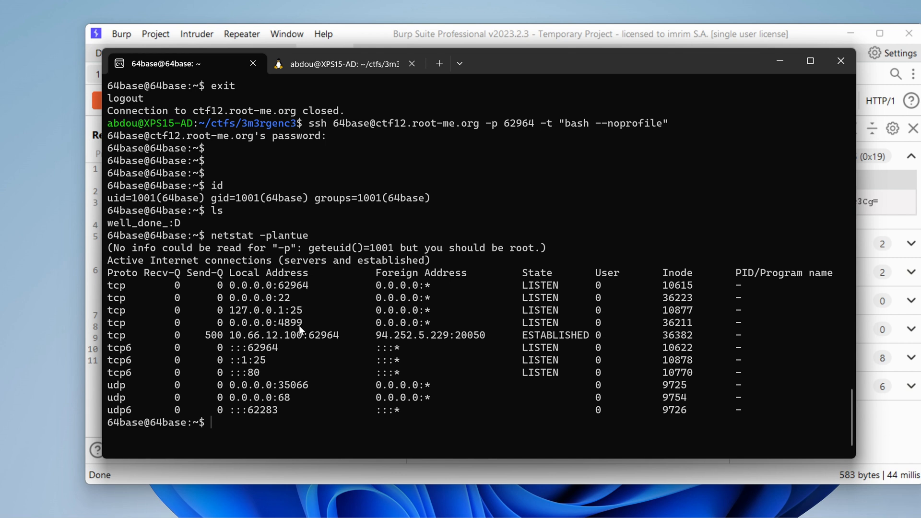
mouse_move(355, 87)
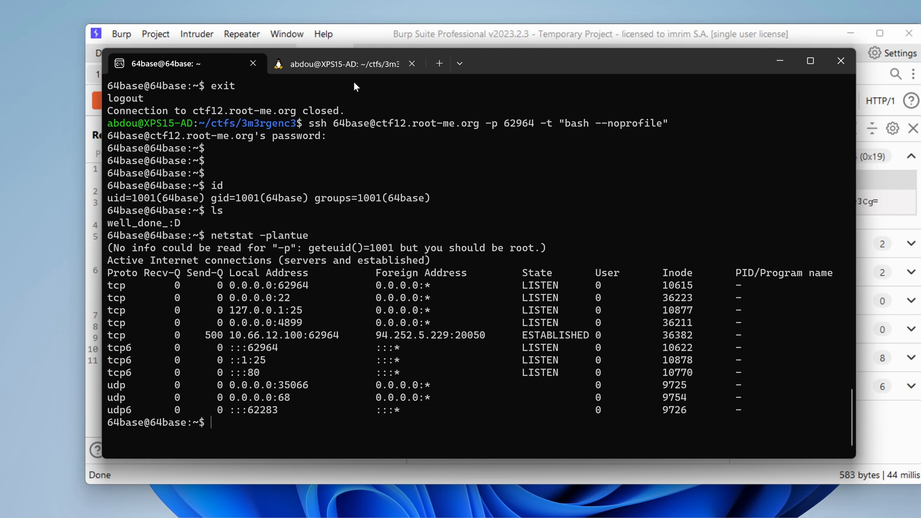
mouse_move(278, 323)
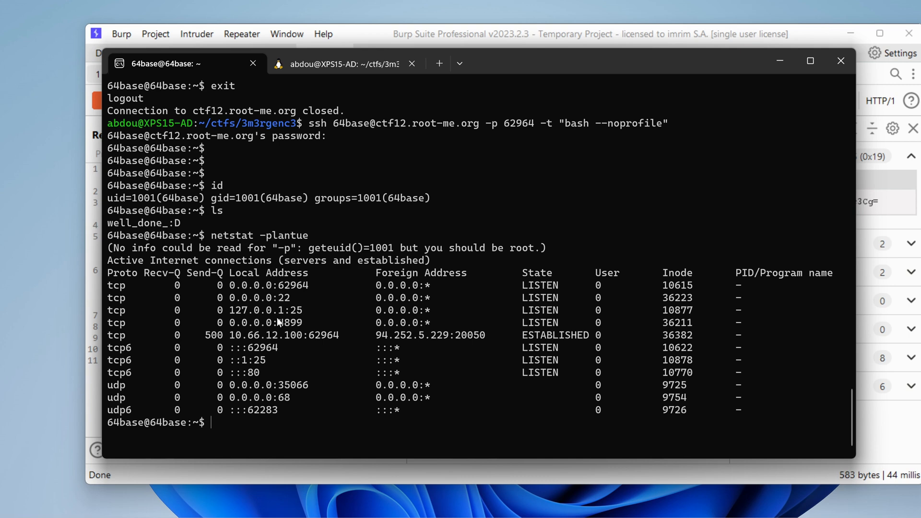
mouse_move(332, 82)
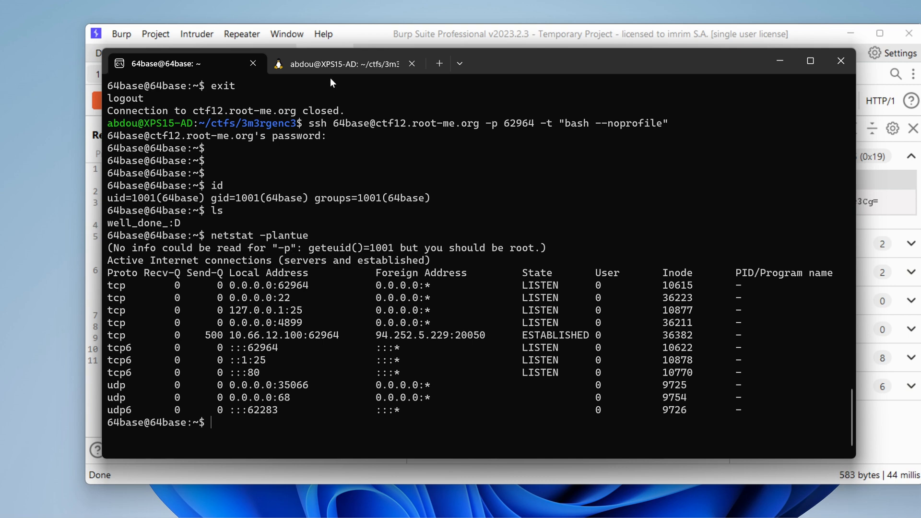
Step: In the local tab, connect to ctf12.root-me.org with nc -v
left_click(345, 64)
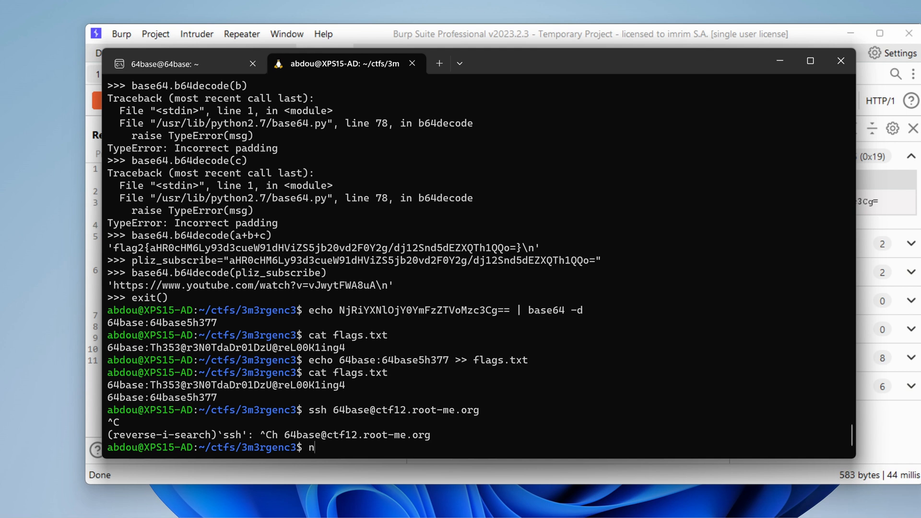
type("c -v ct")
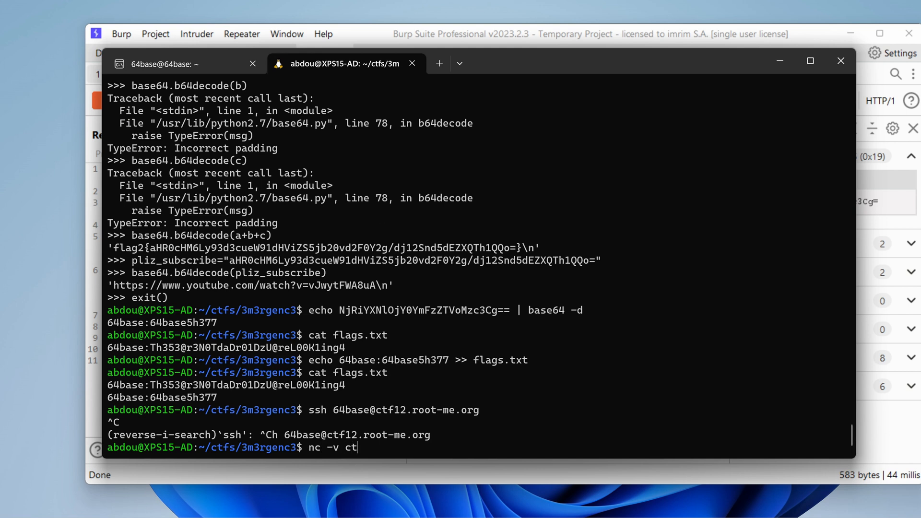
type("f12.root-me")
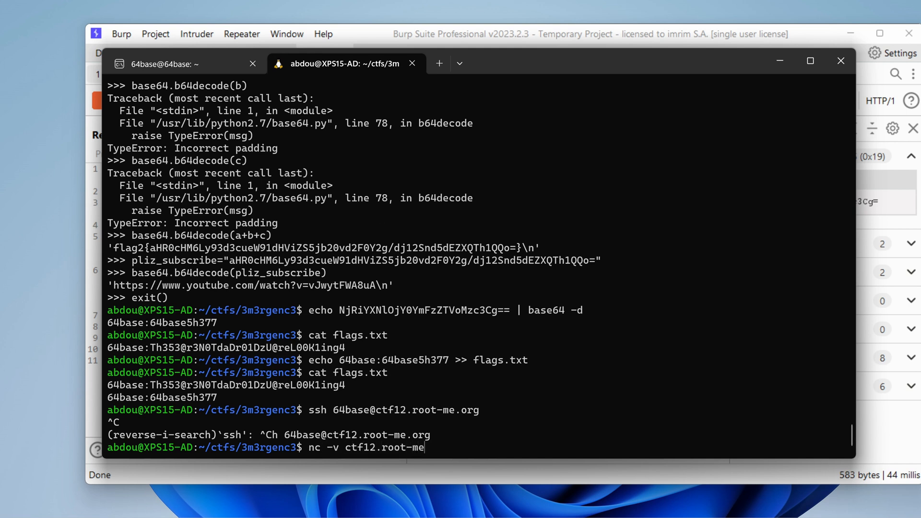
type(".org")
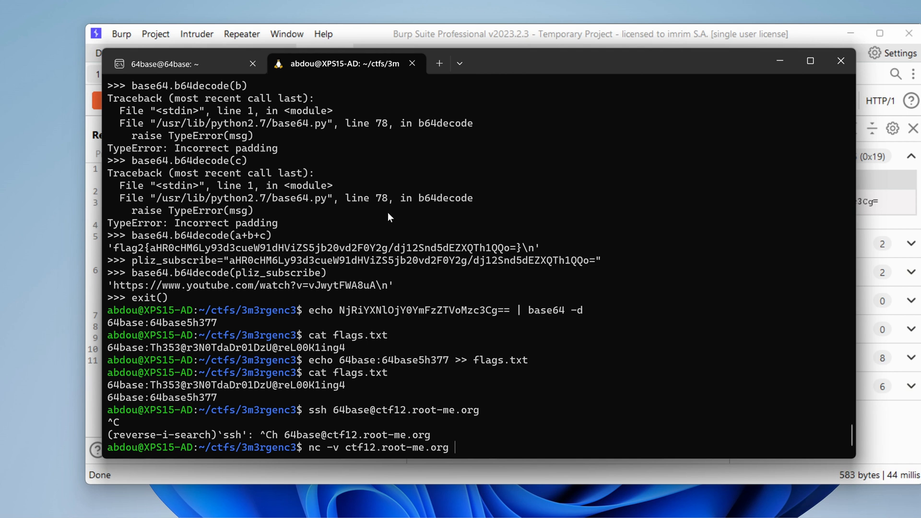
key("Return")
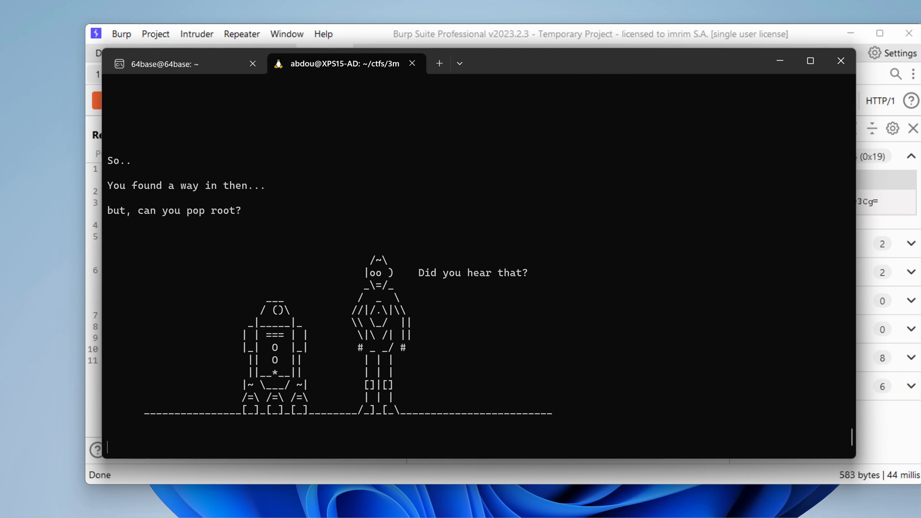
mouse_move(429, 202)
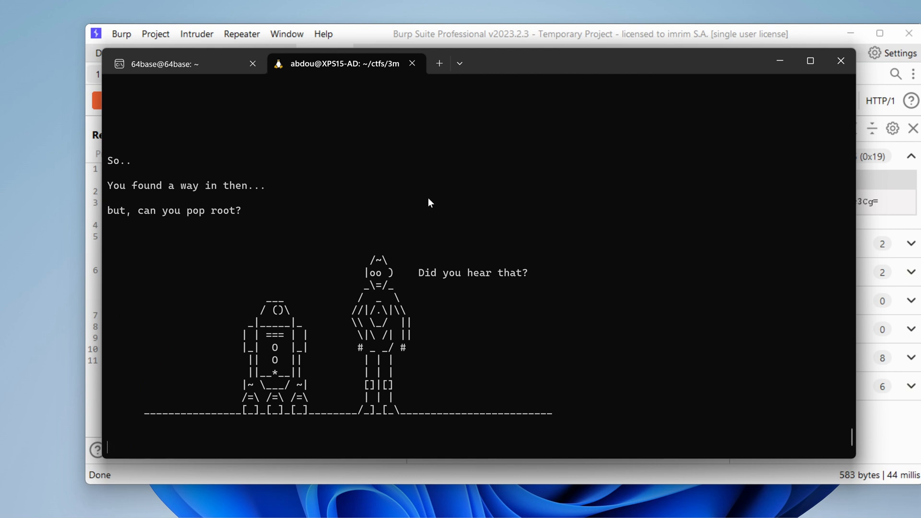
mouse_move(130, 225)
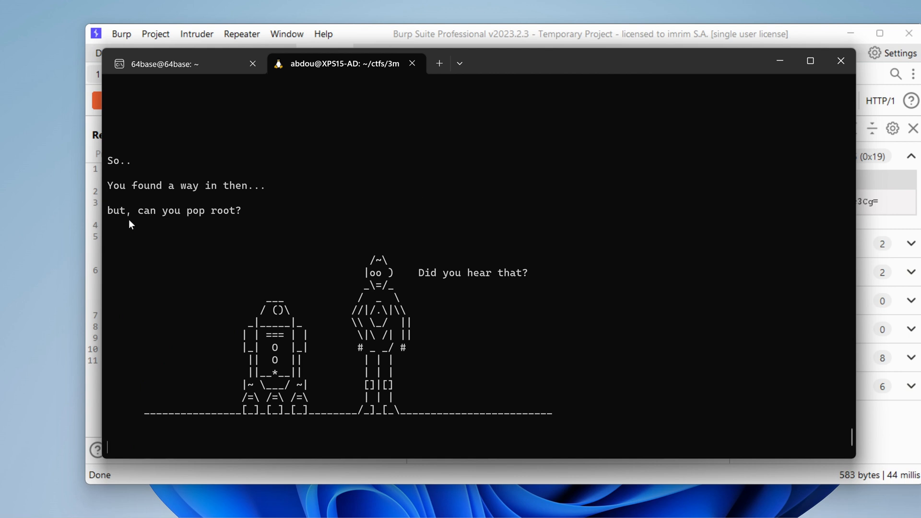
mouse_move(229, 219)
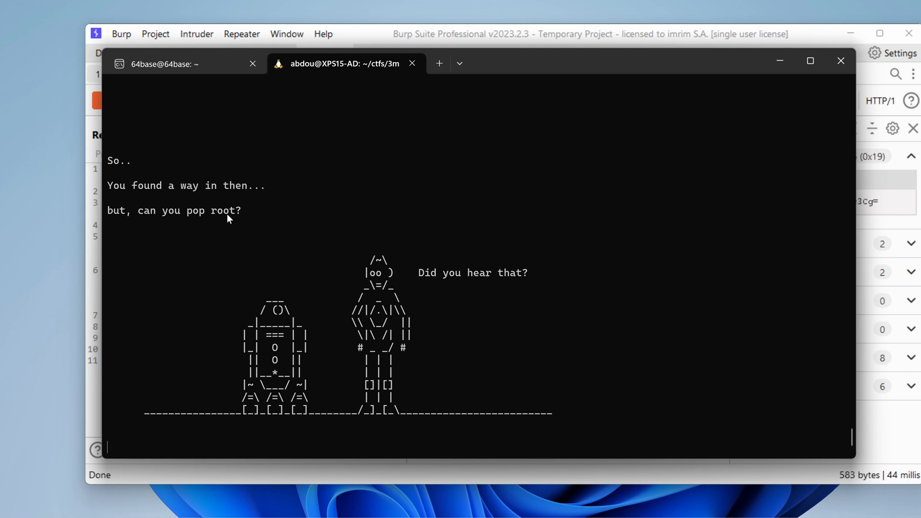
mouse_move(443, 331)
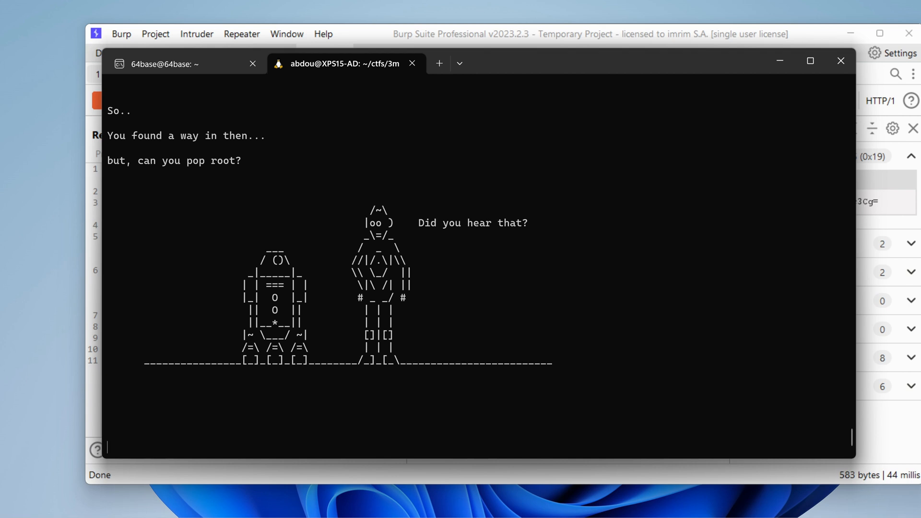
Step: Try id, ls and random text at the 'can you pop root?' banner, then abort with Ctrl+C
type("id")
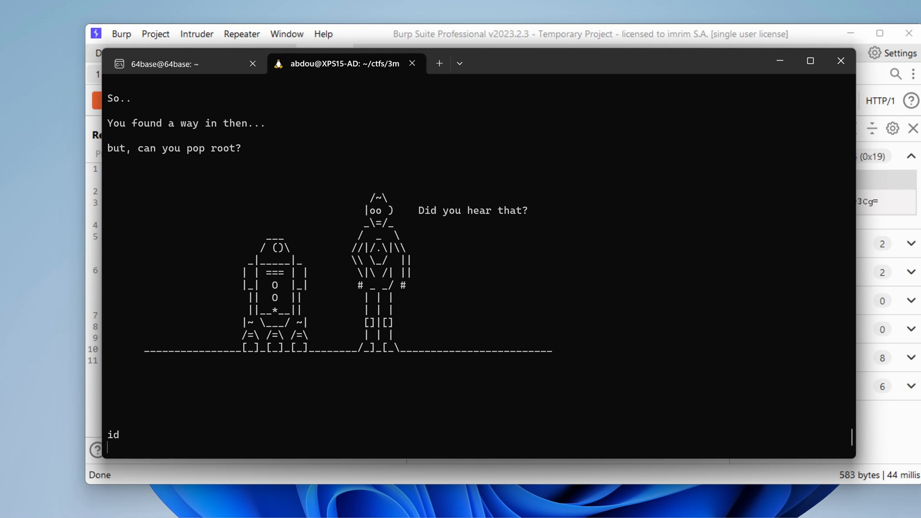
type("ls")
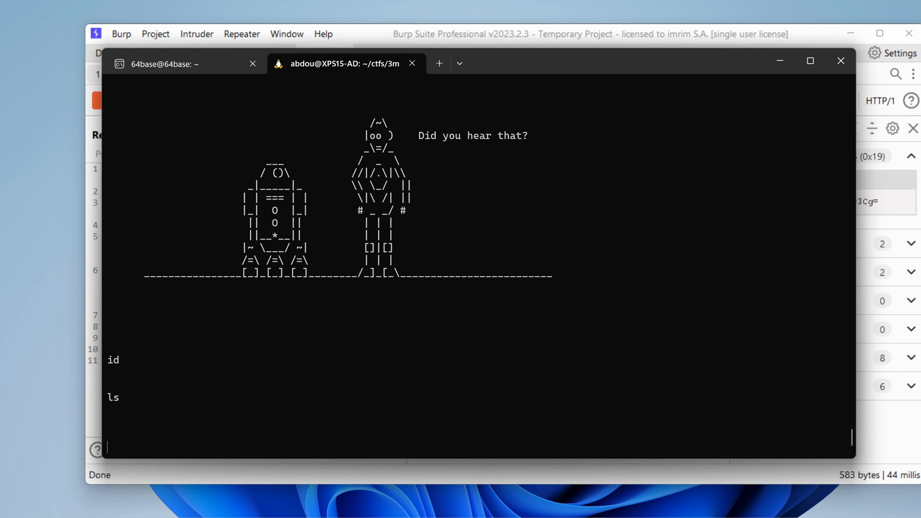
type("jfkl")
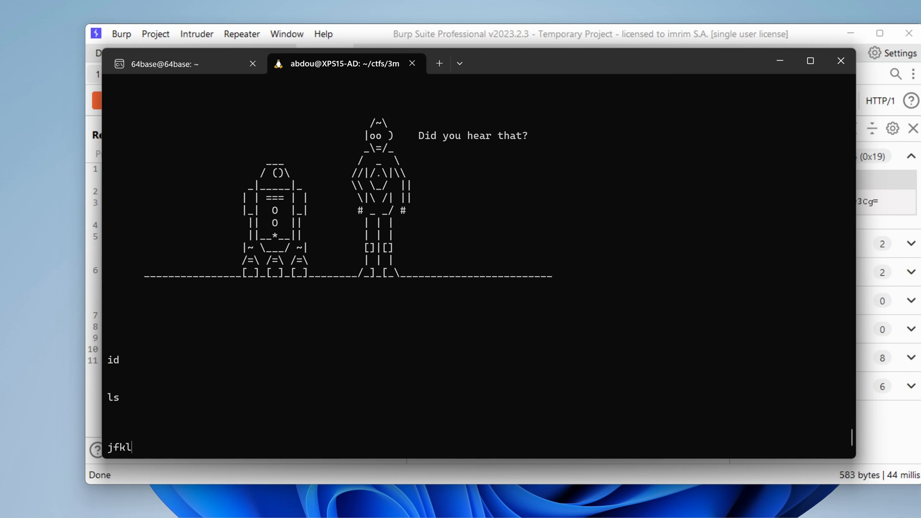
type("dsjklfds")
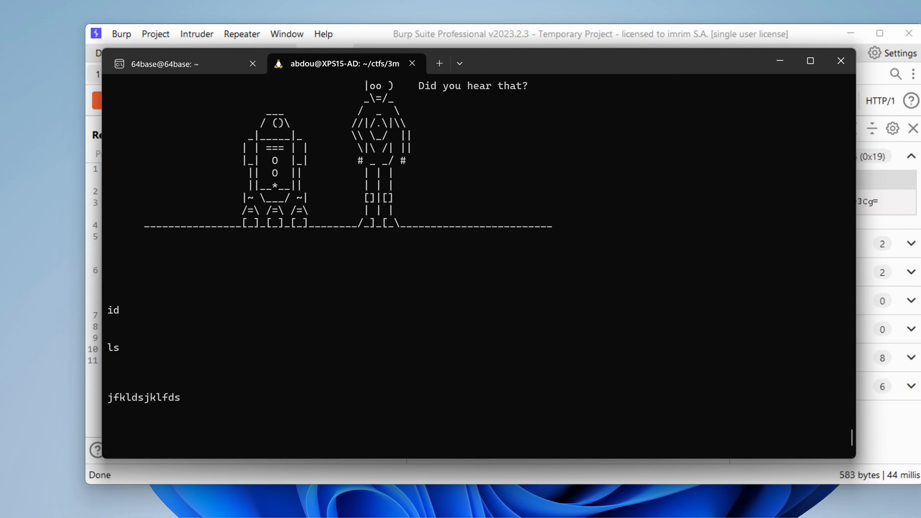
key("ctrl+c")
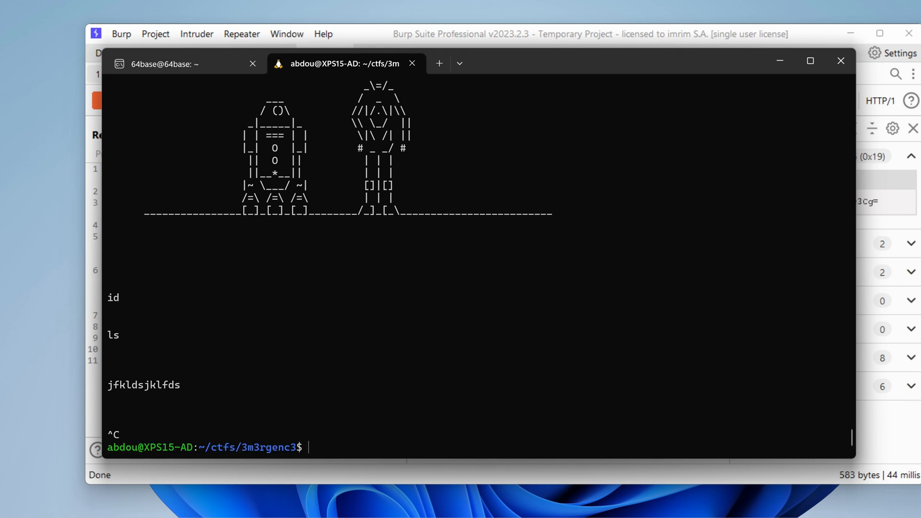
Step: Back in the 64base session, try running ls.real and /bin/ls.real
left_click(170, 63)
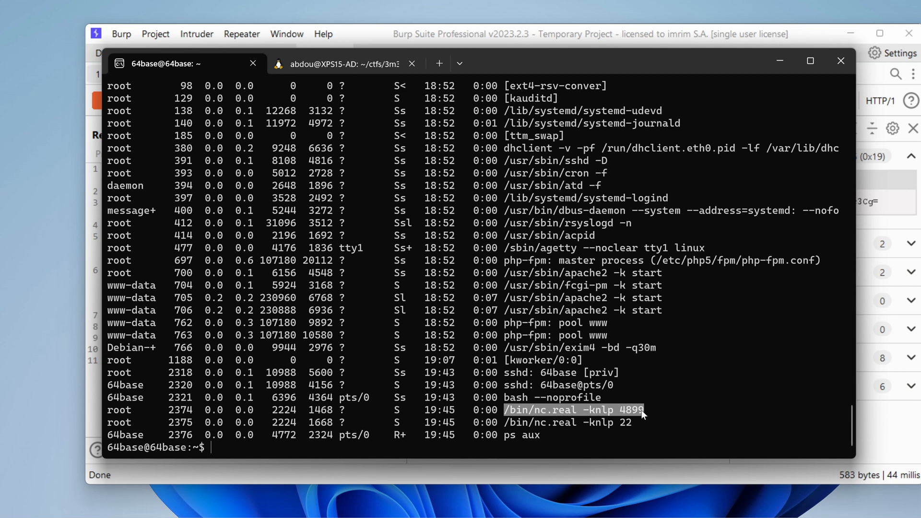
mouse_move(622, 415)
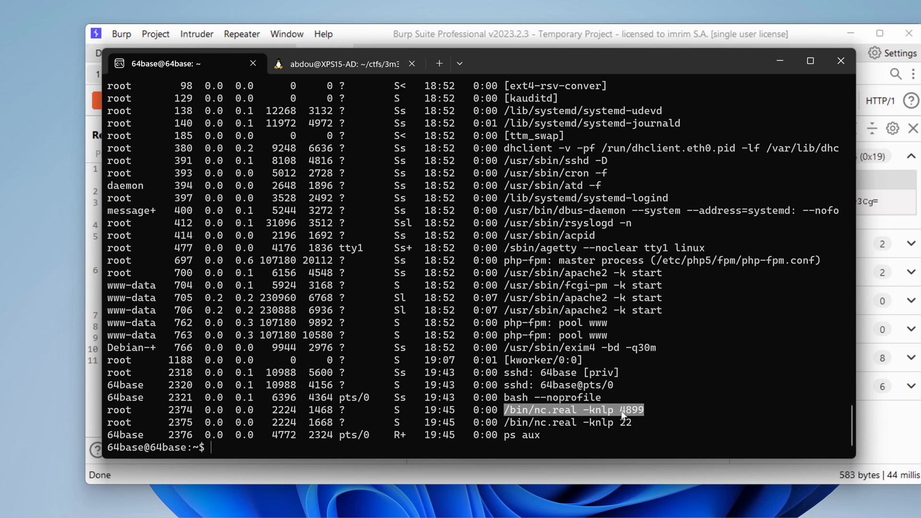
mouse_move(510, 416)
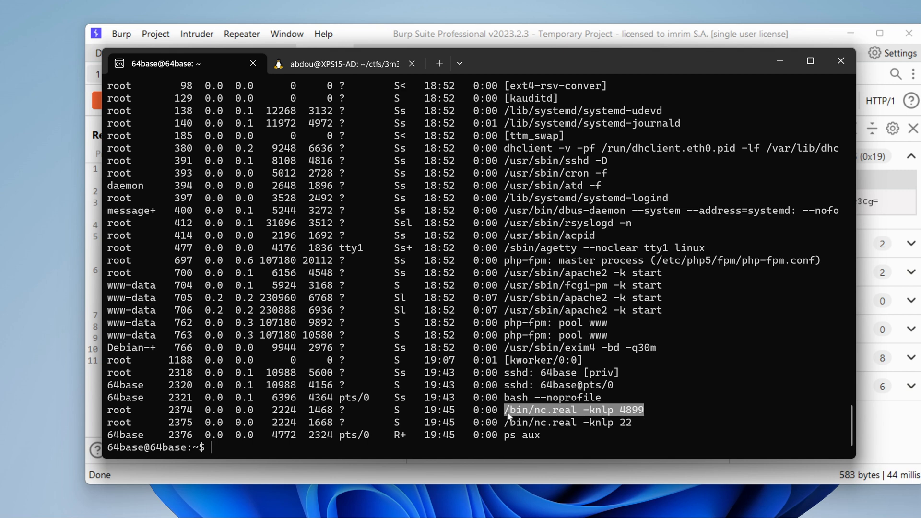
mouse_move(548, 417)
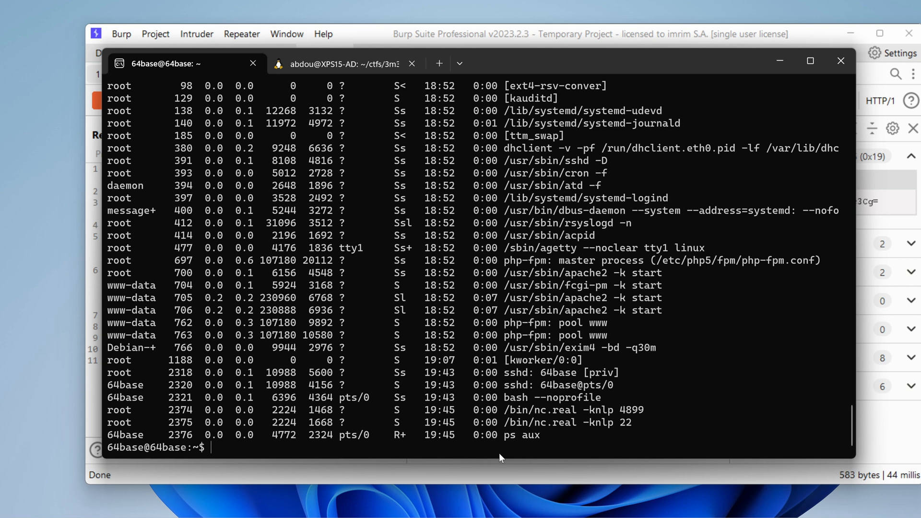
type("ls.real")
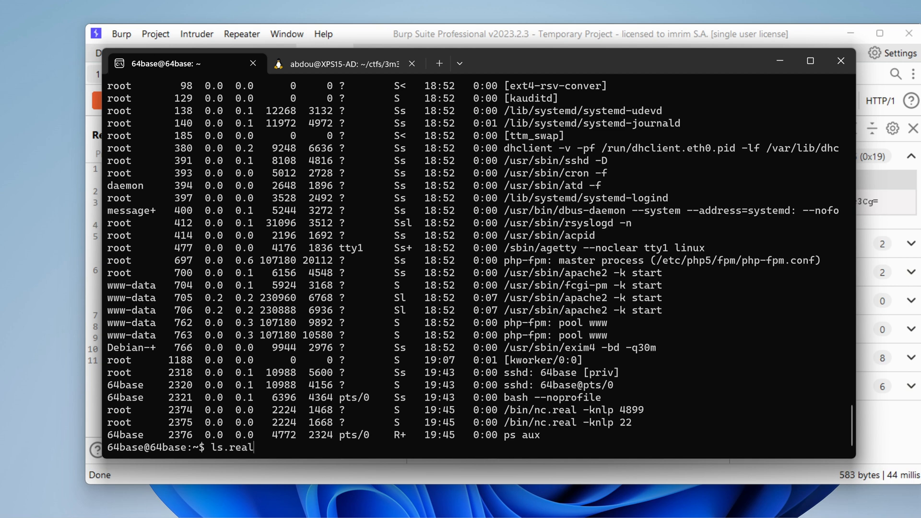
key("Return")
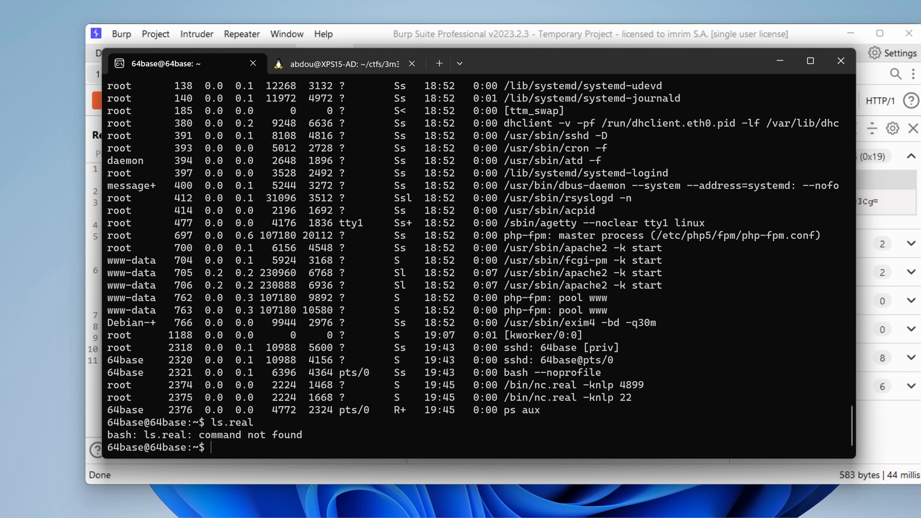
type("/bin/")
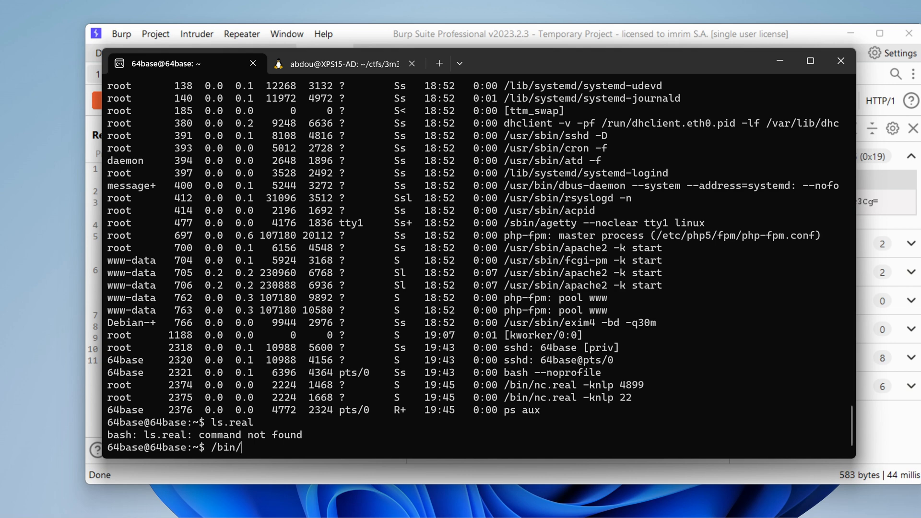
type("ls.re")
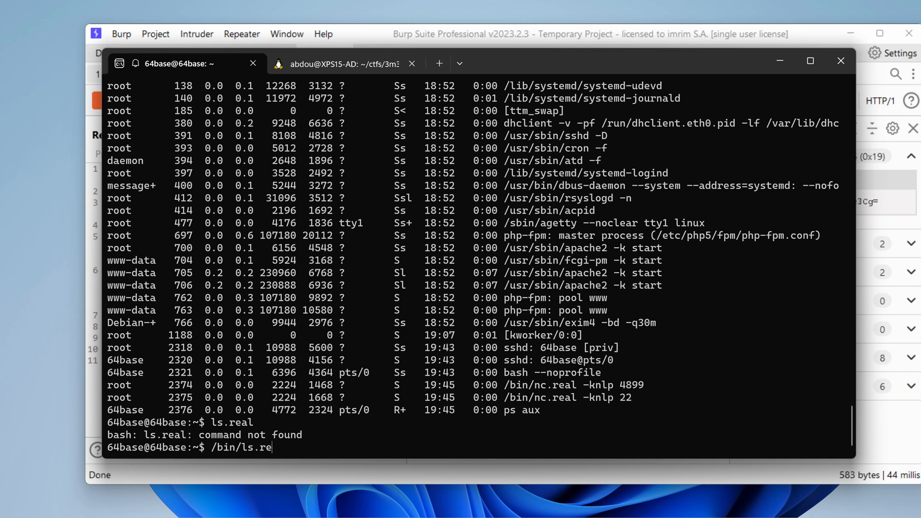
key("Return")
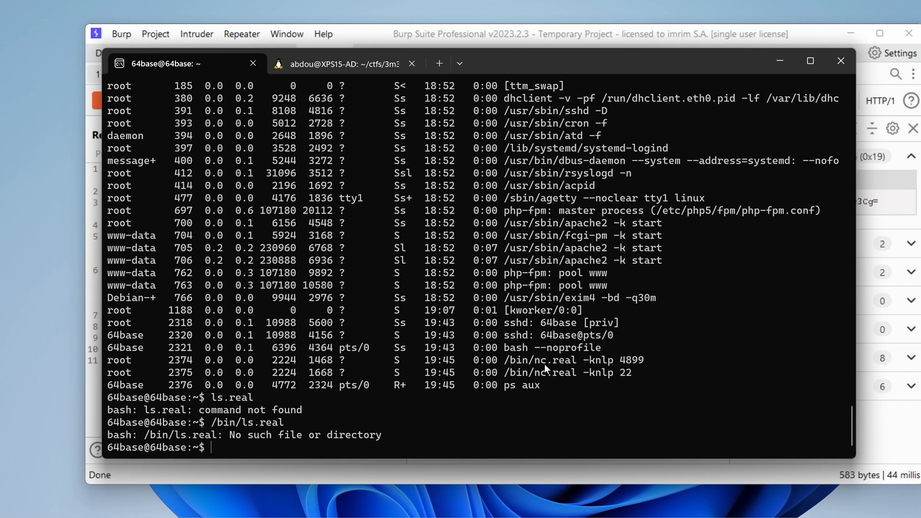
mouse_move(628, 369)
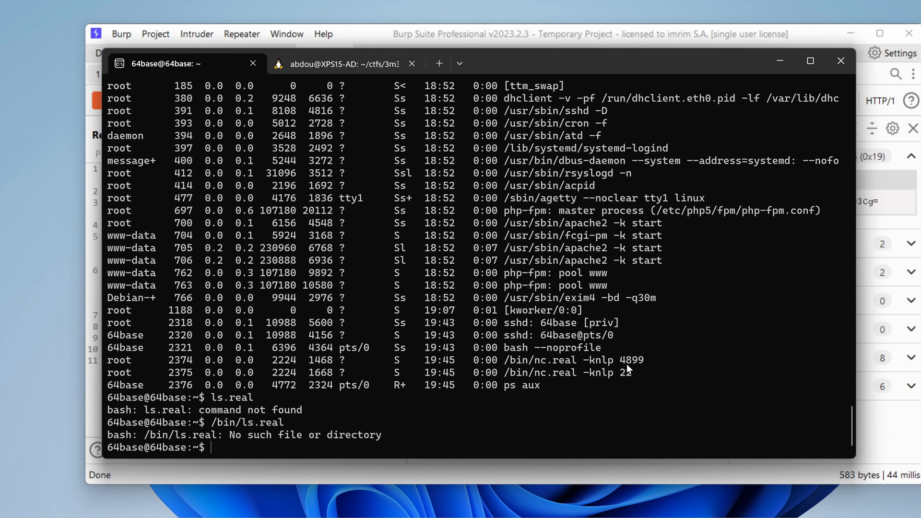
mouse_move(641, 368)
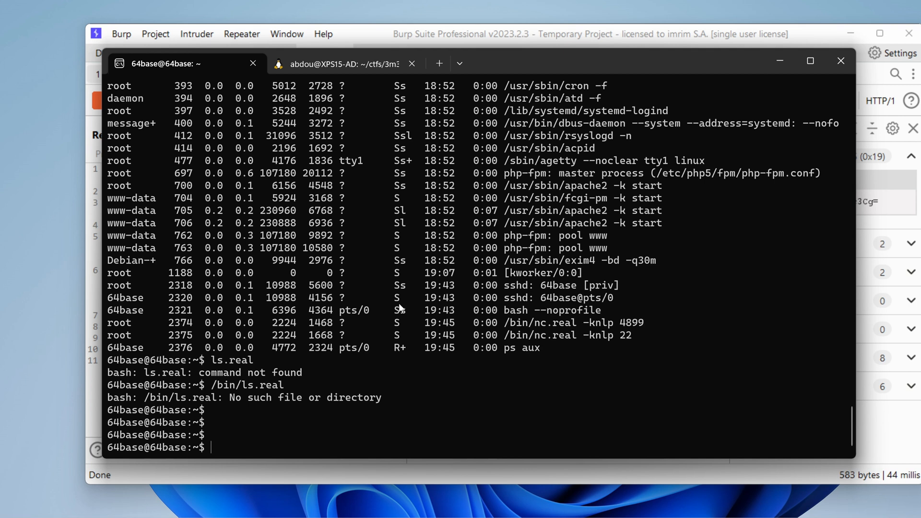
Step: List /home's user folder with ls -ali, then return home and list well_done_:D
type("cd /home/")
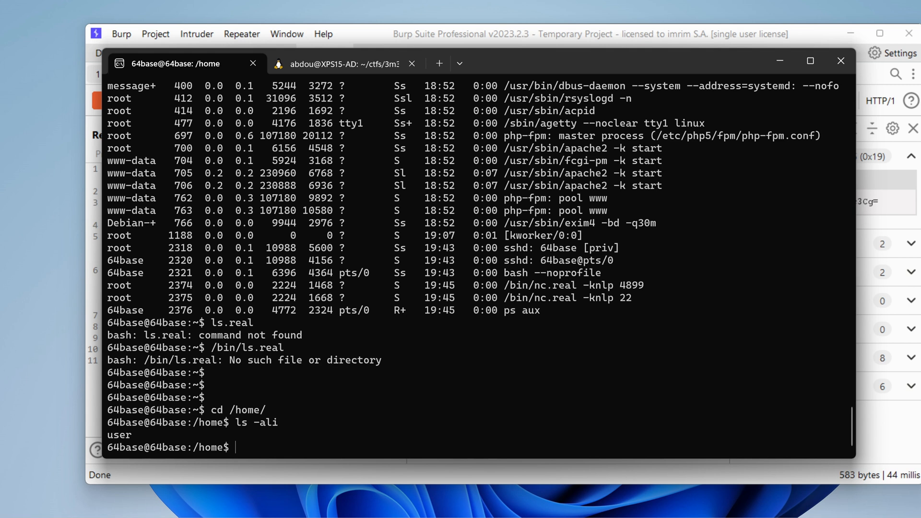
type("ls -ali user/")
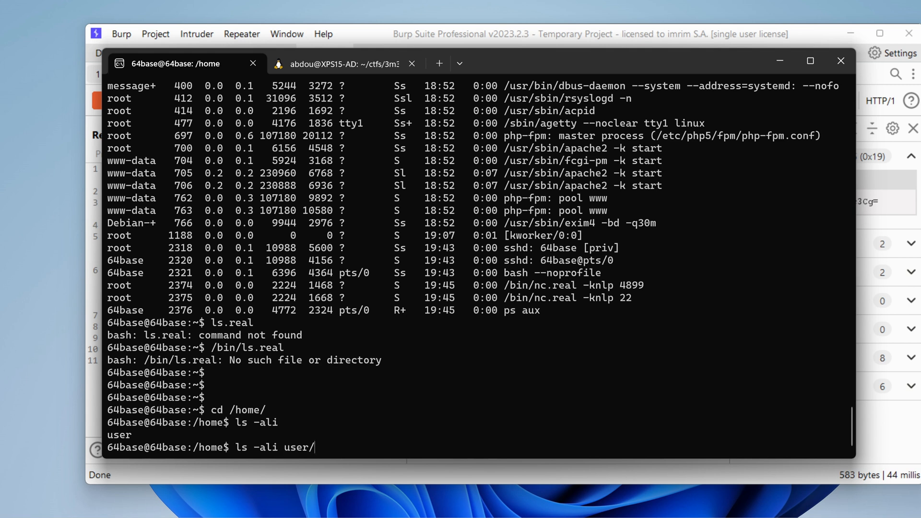
key("Return")
type("ls -ali")
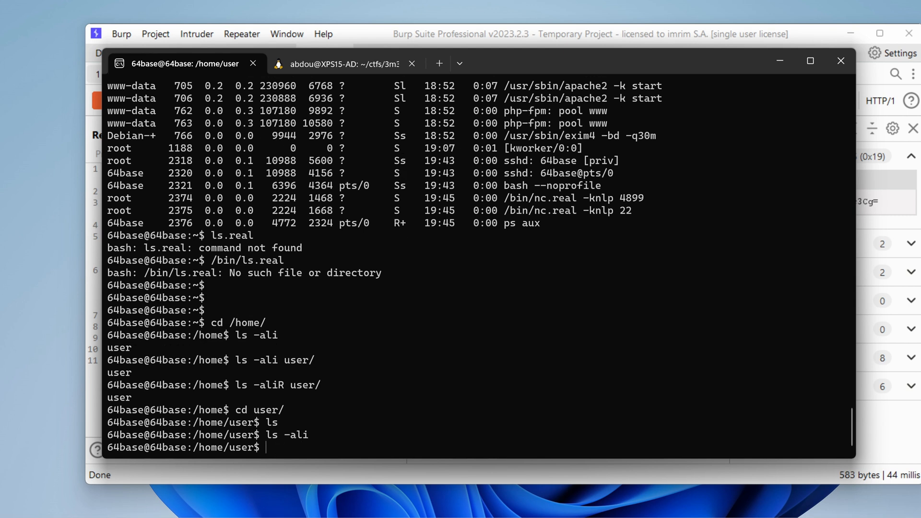
mouse_move(310, 441)
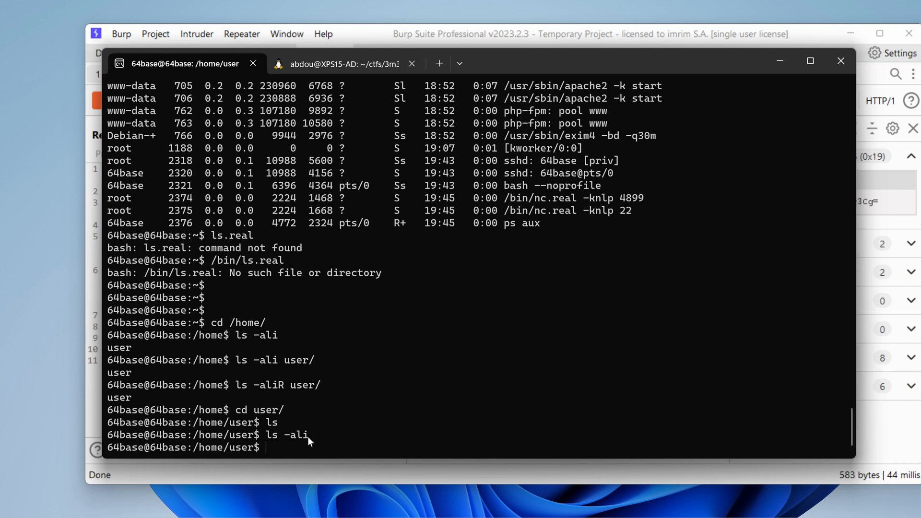
type("cd")
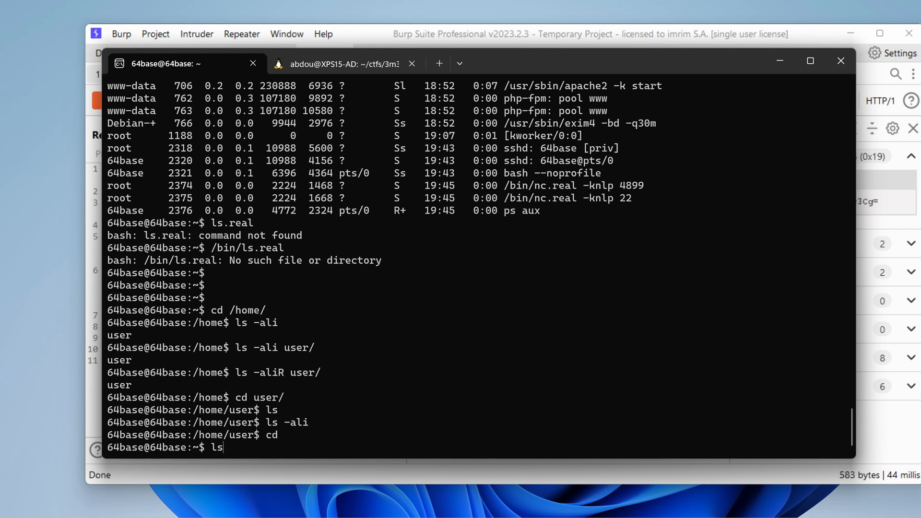
key("Return")
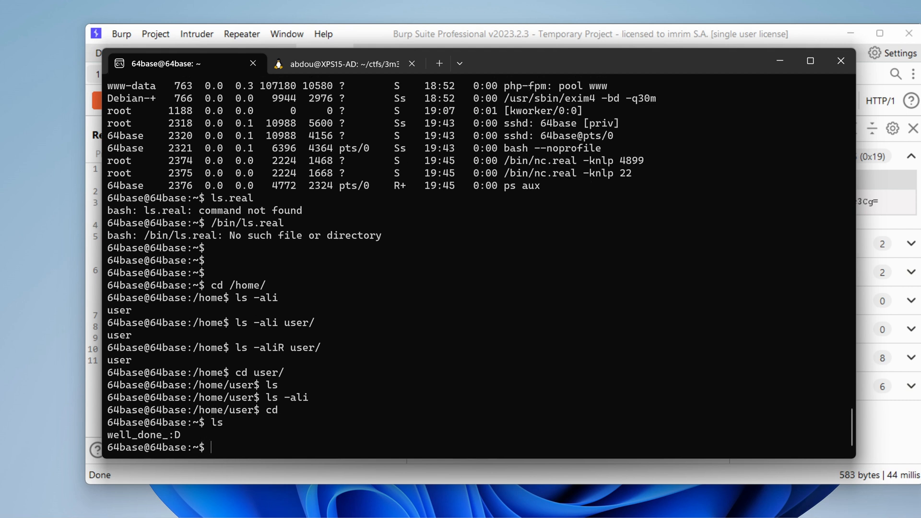
mouse_move(366, 412)
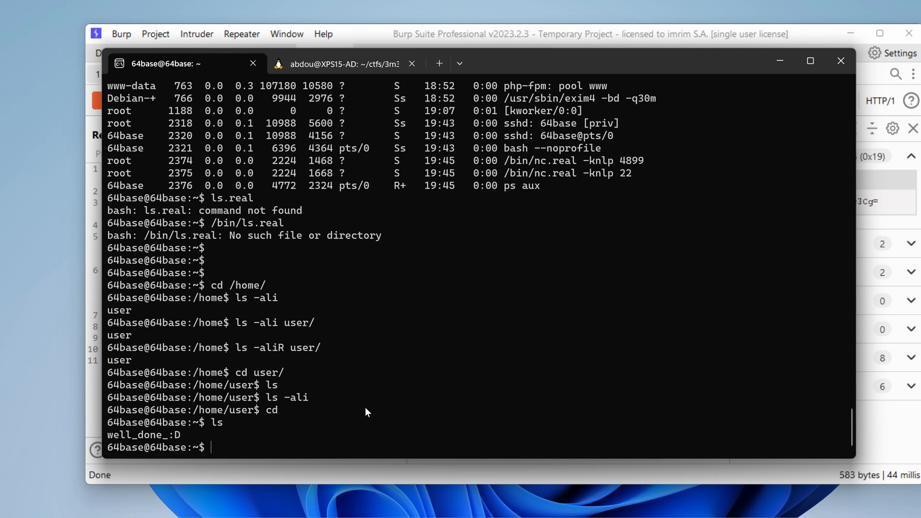
Step: Enter /var/www/html and list its contents recursively with ls -aliR
type("cd /var/")
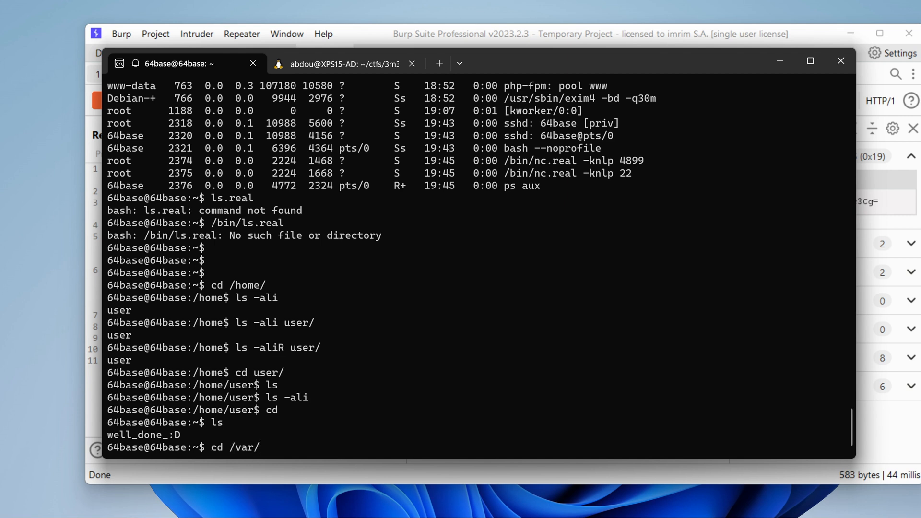
type("www/htm")
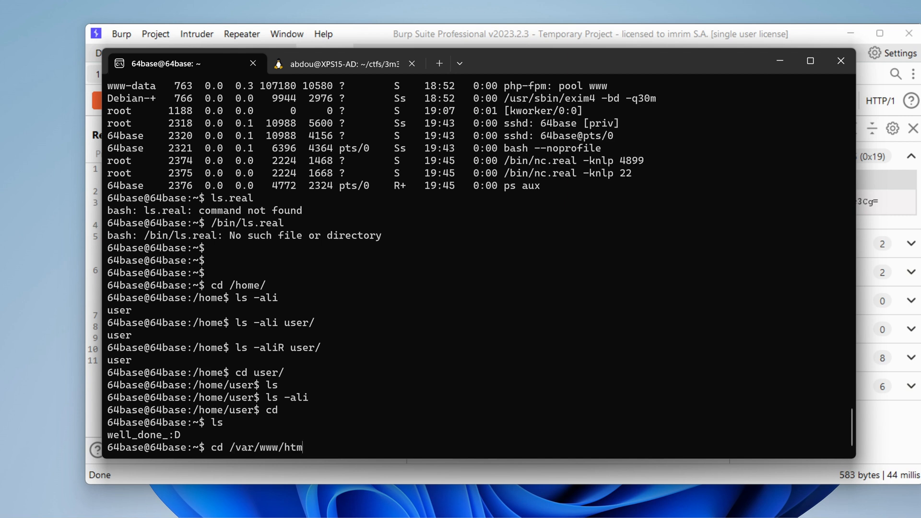
key("Return")
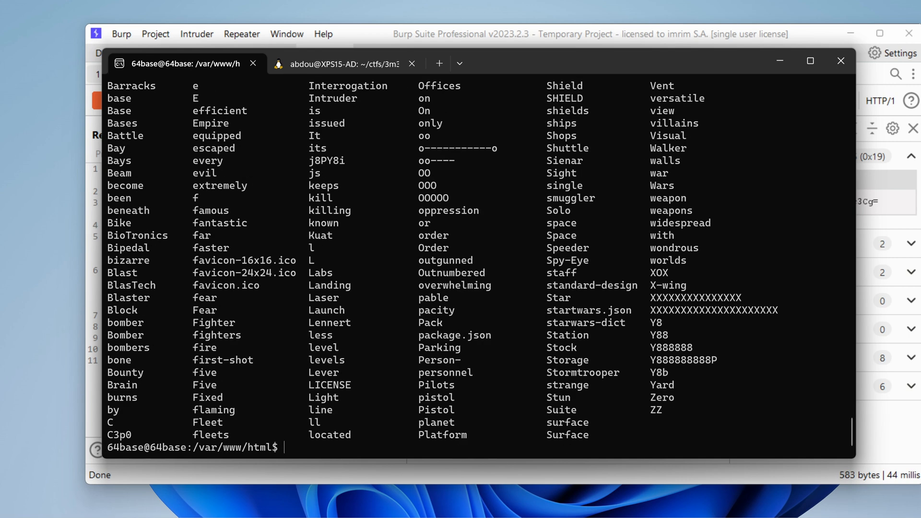
mouse_move(401, 388)
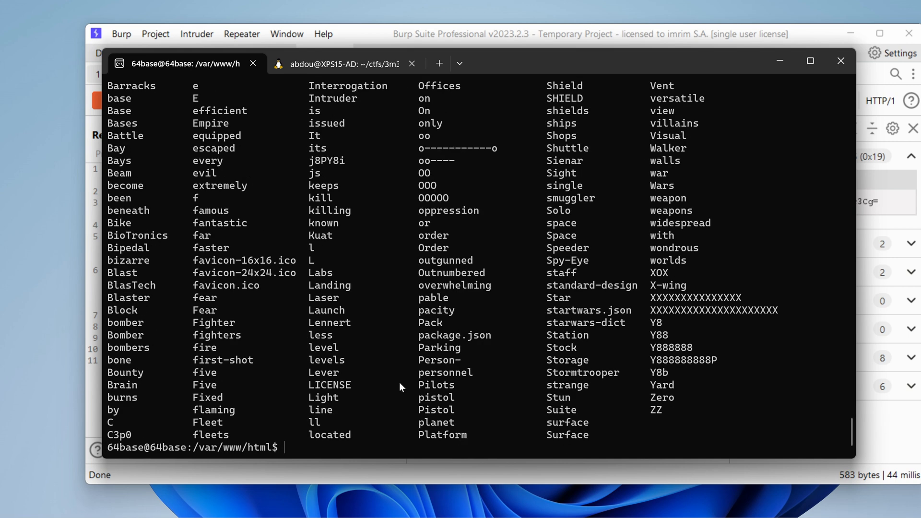
type("ls -ali")
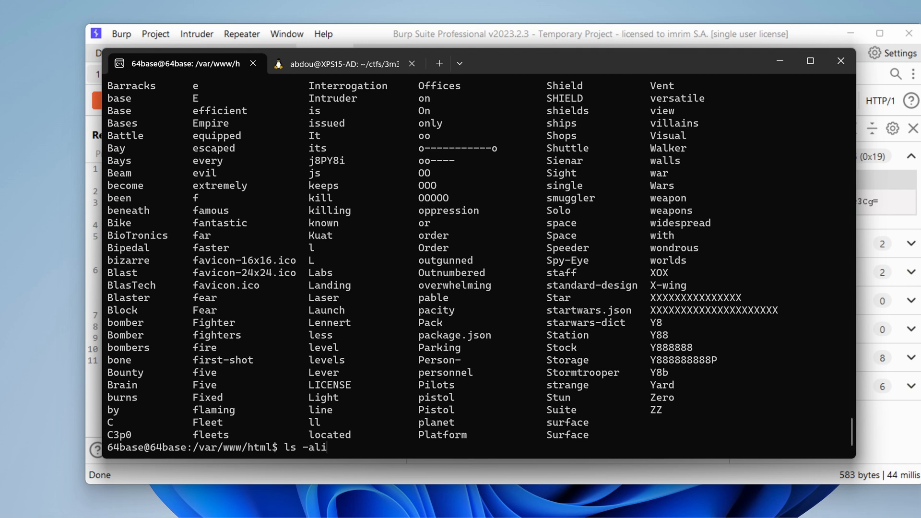
type("R")
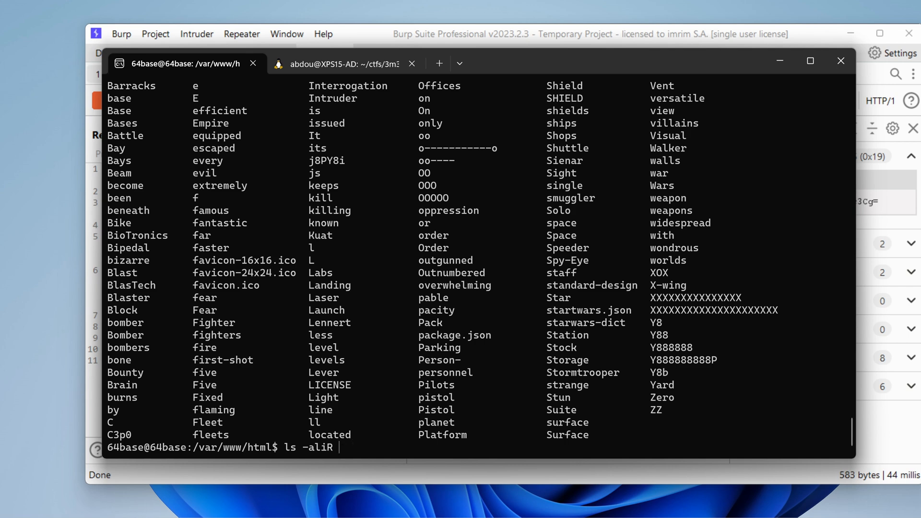
key("Return")
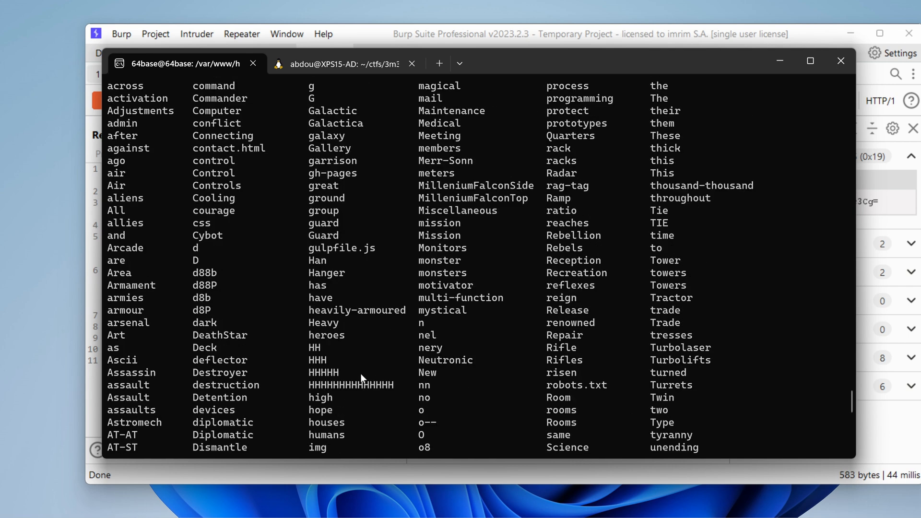
Step: Scroll the listing, select the Sensor entry, and try ls and cd into Se
scroll("down", 3)
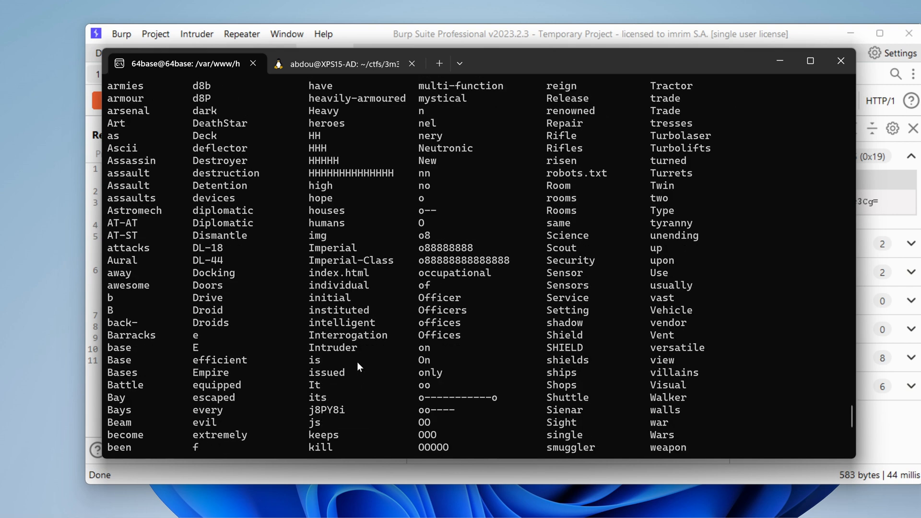
double_click(327, 260)
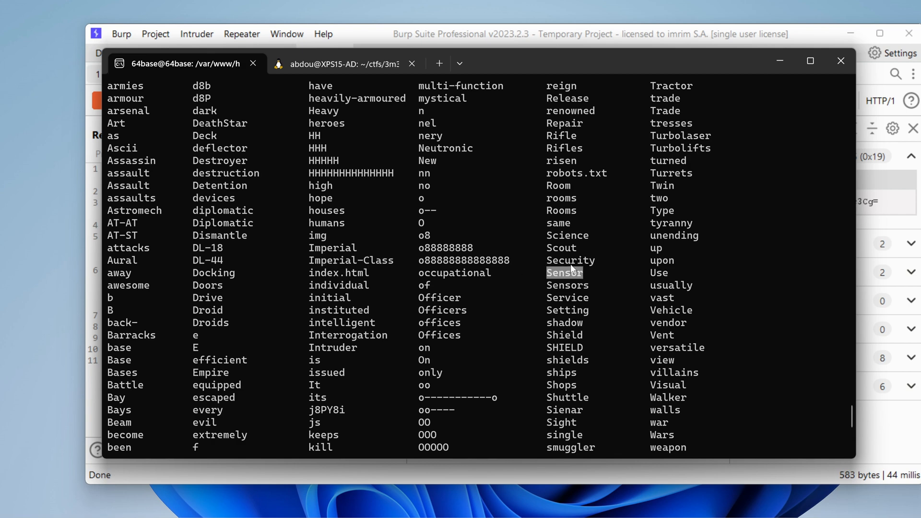
scroll("up", 3)
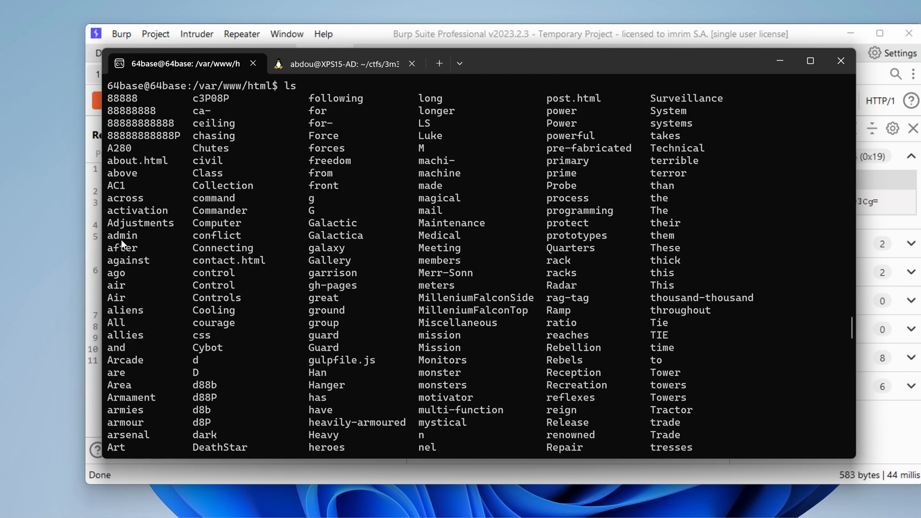
mouse_move(240, 292)
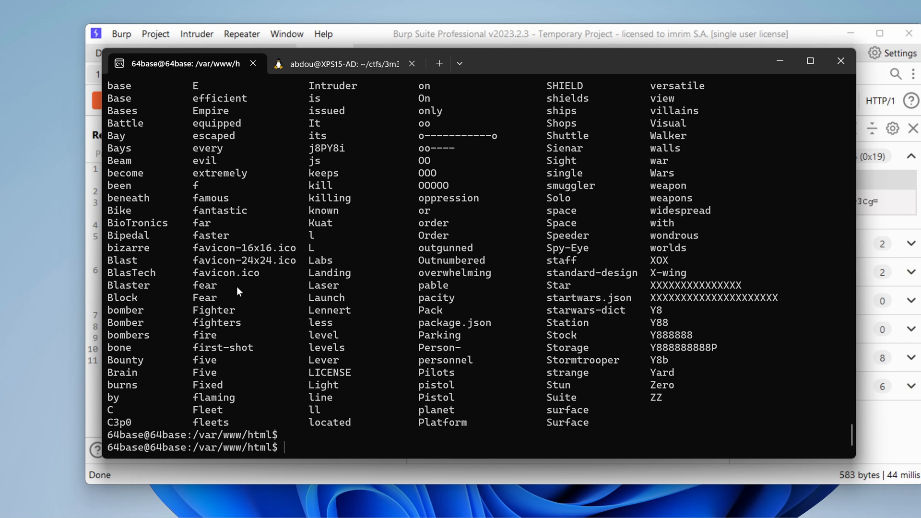
type("ls Se")
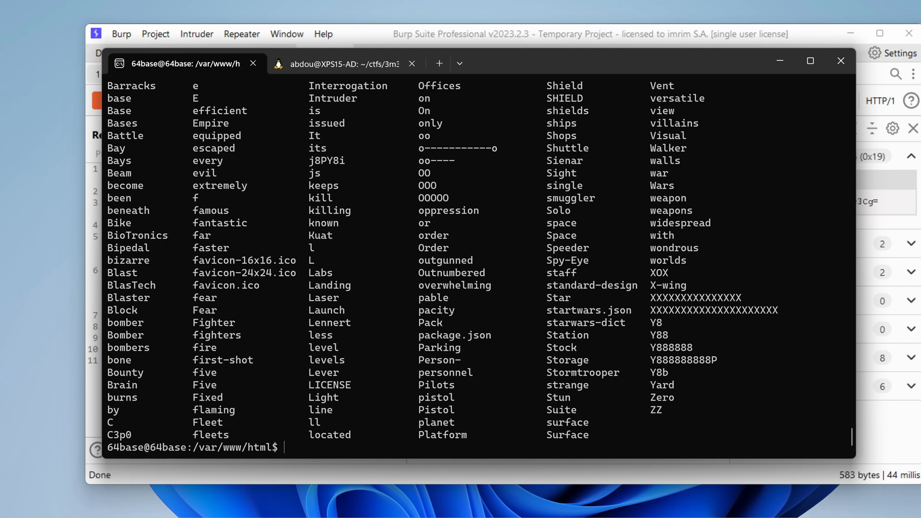
type("cd")
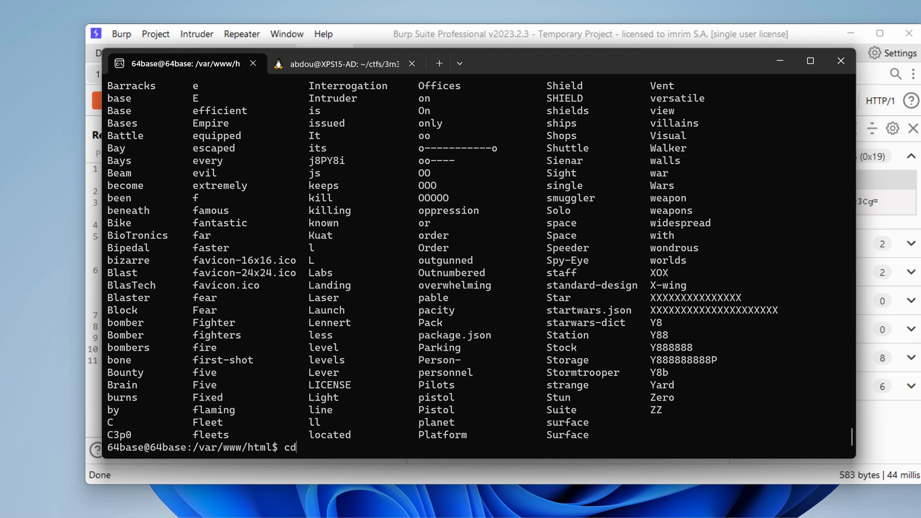
key("Return")
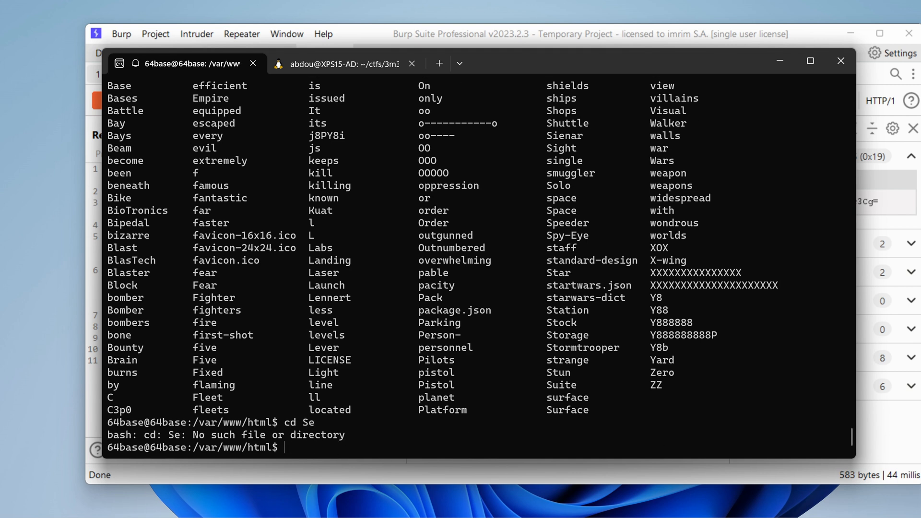
Step: Enter the Security folder and print index.php, showing the BioTronics Security Droid art
type("cd Sec")
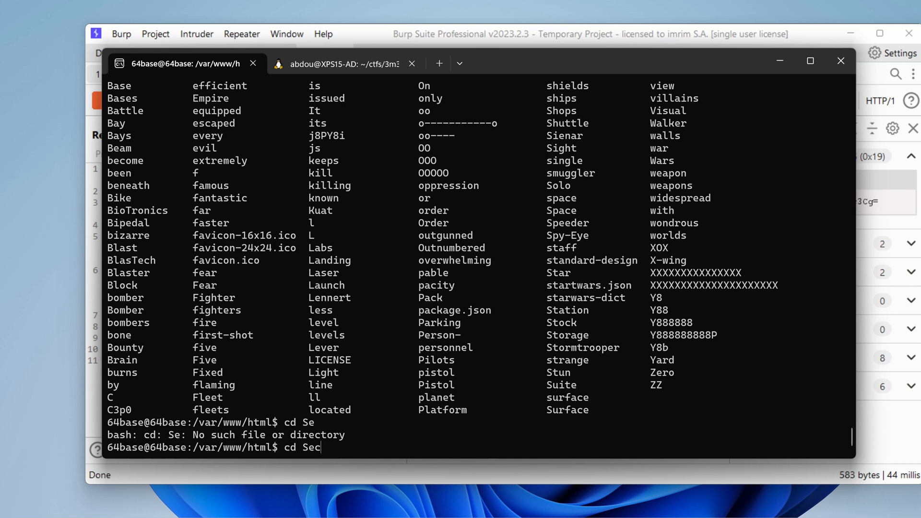
key("Return")
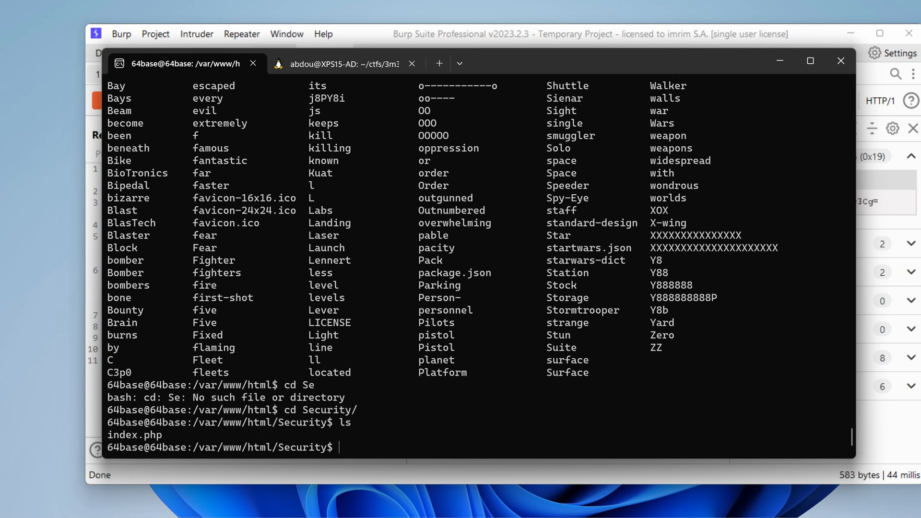
type("cat i")
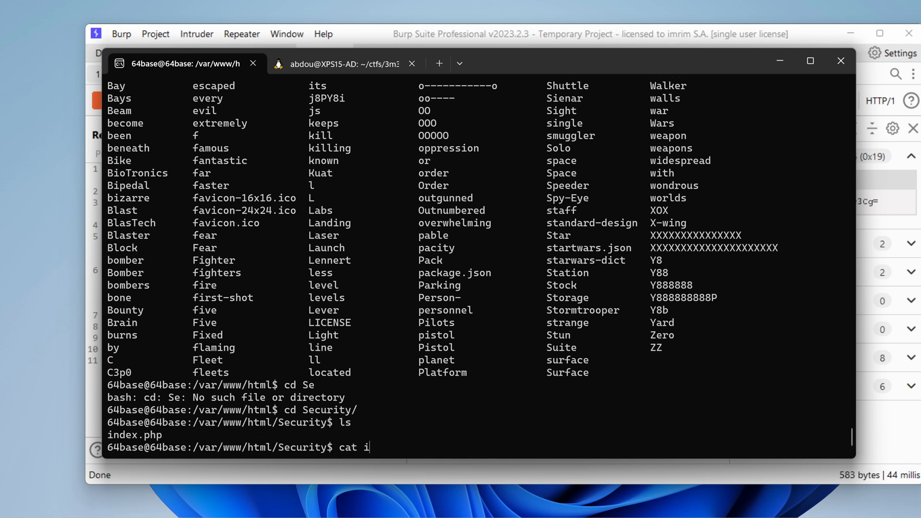
key("Return")
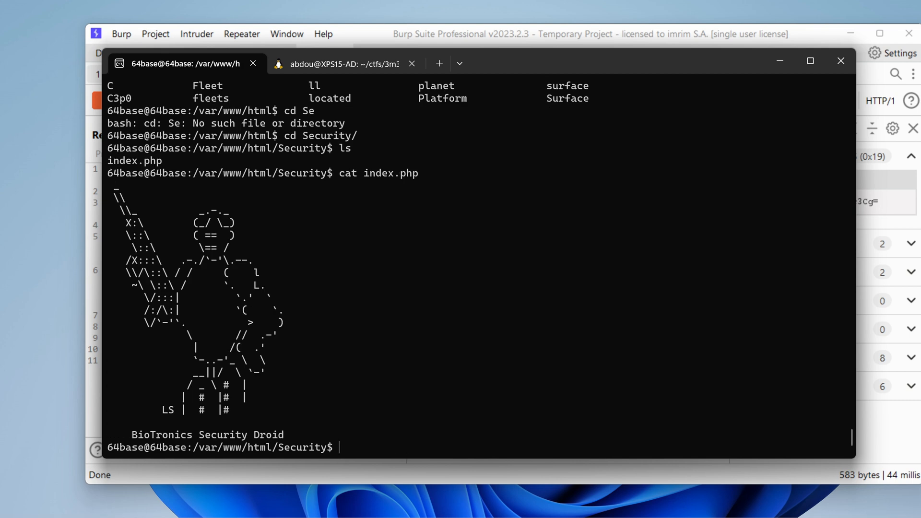
Step: Test cat with no file, run cat.real index.php, and head back to /var/www/html
type("cat")
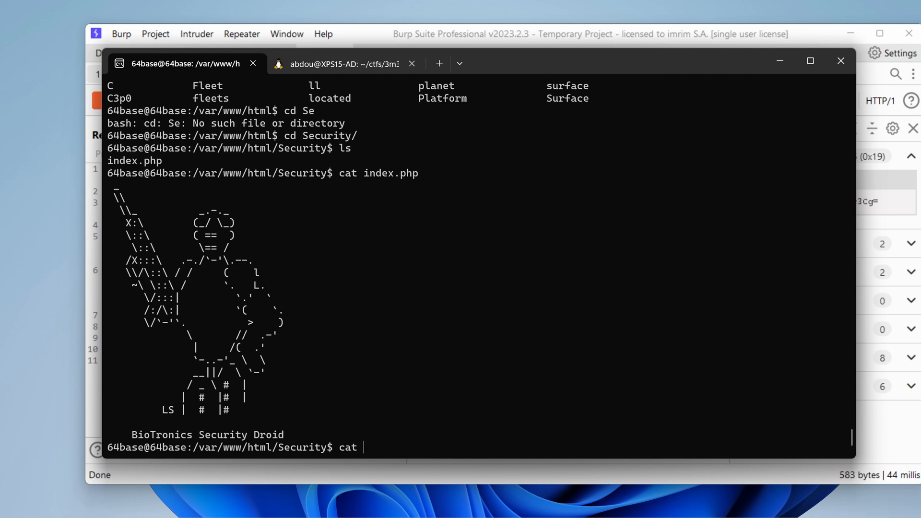
key("Return")
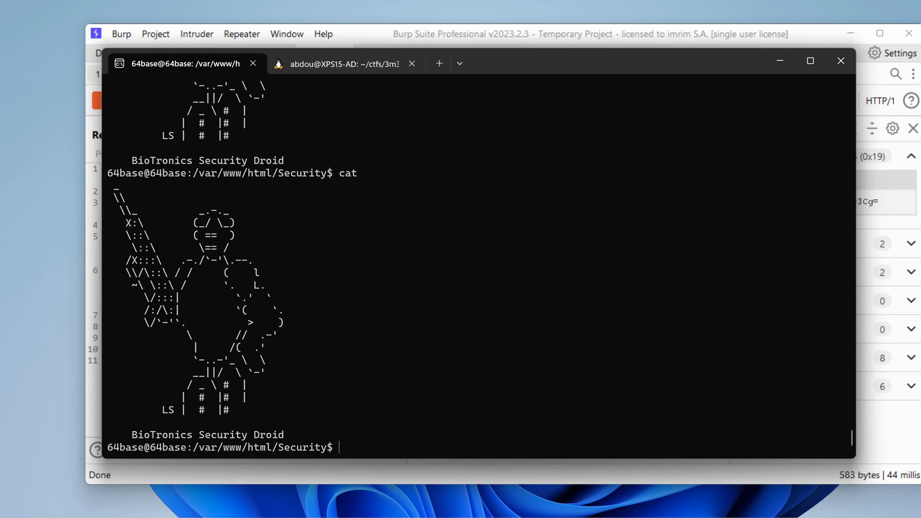
mouse_move(239, 236)
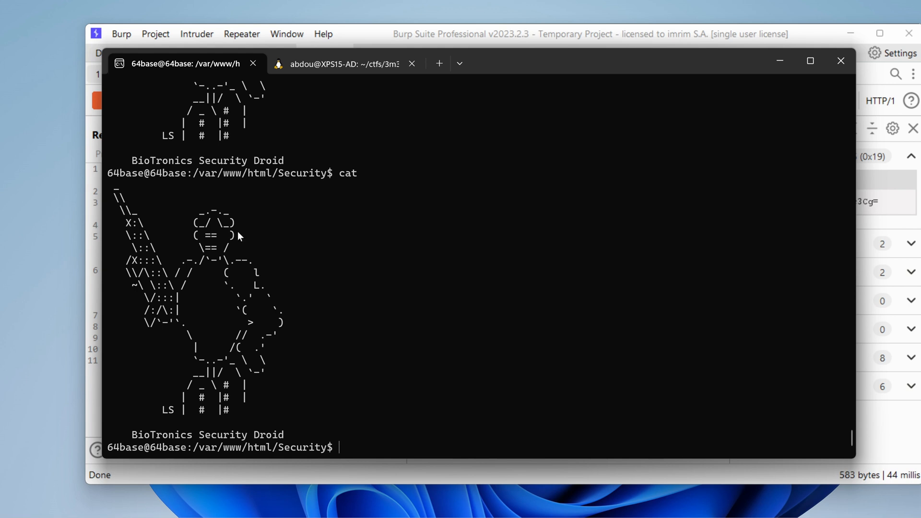
type("cat.rea")
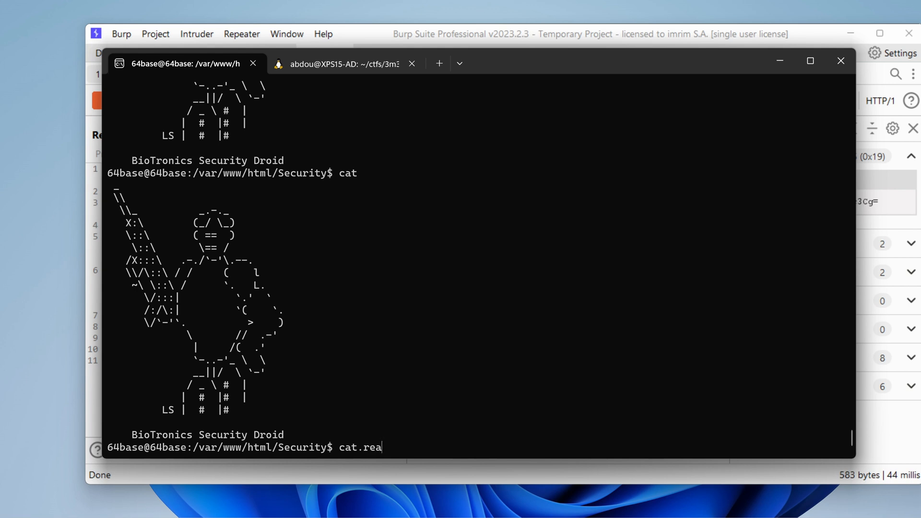
type("l")
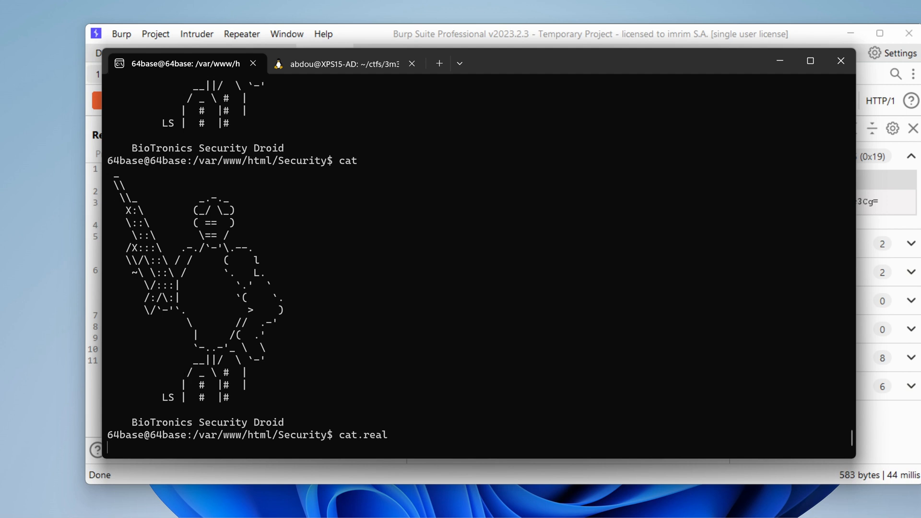
type("cat")
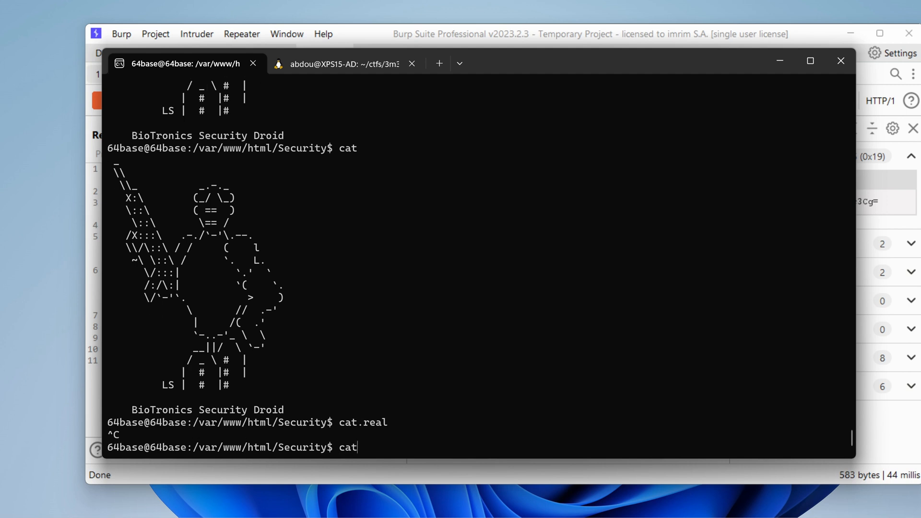
type(".real index.php")
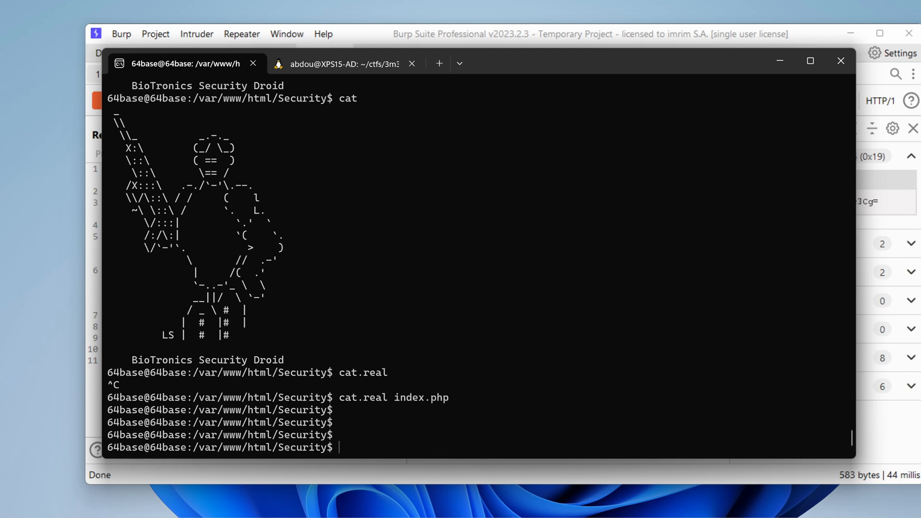
type("cd")
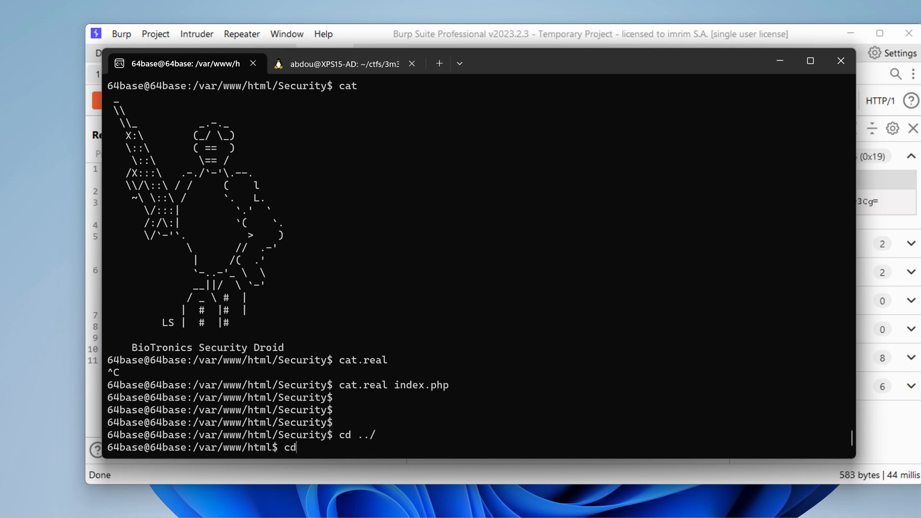
type("admin/")
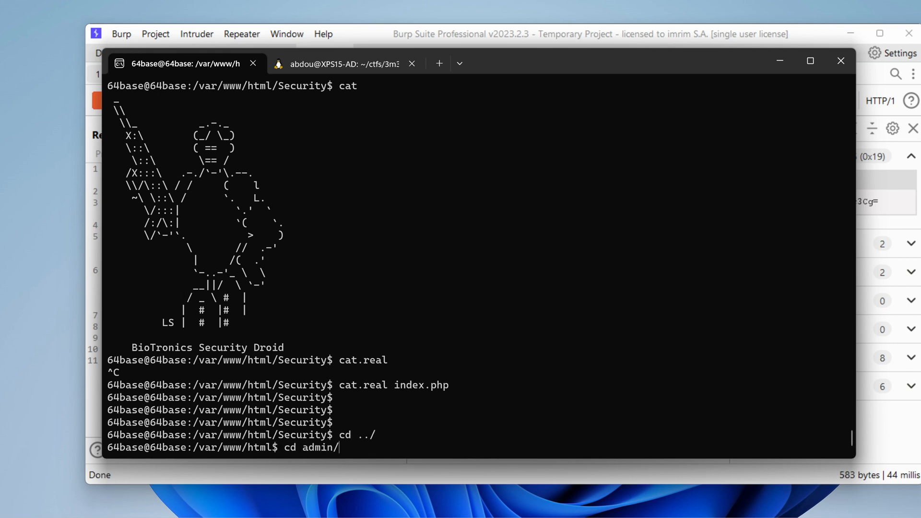
key("Return")
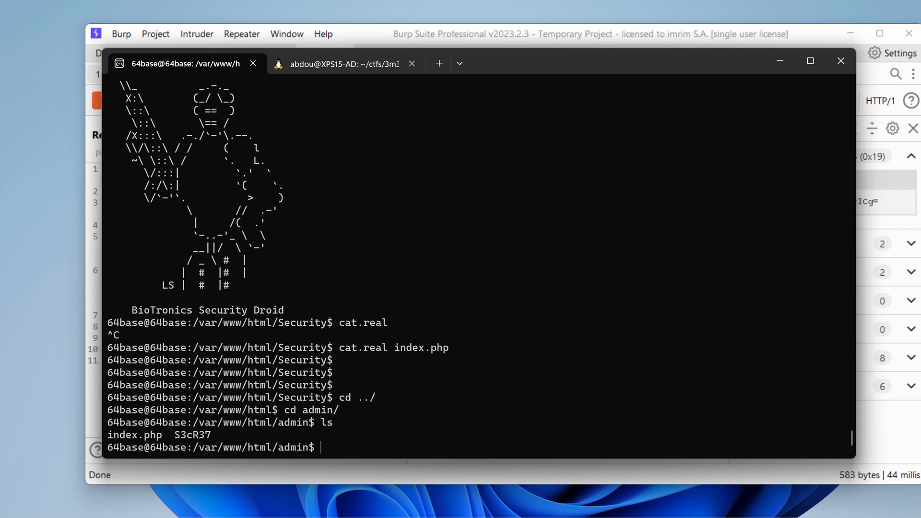
type("cd D")
type("ls")
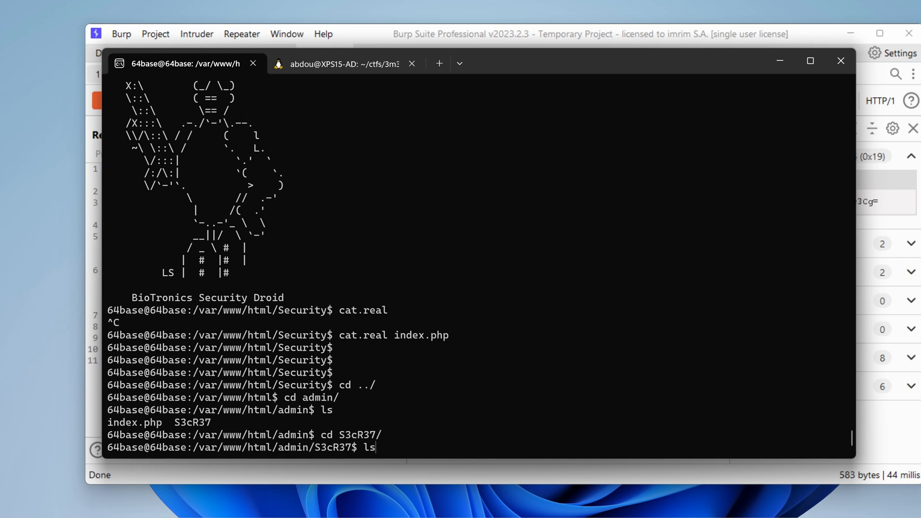
key("Return")
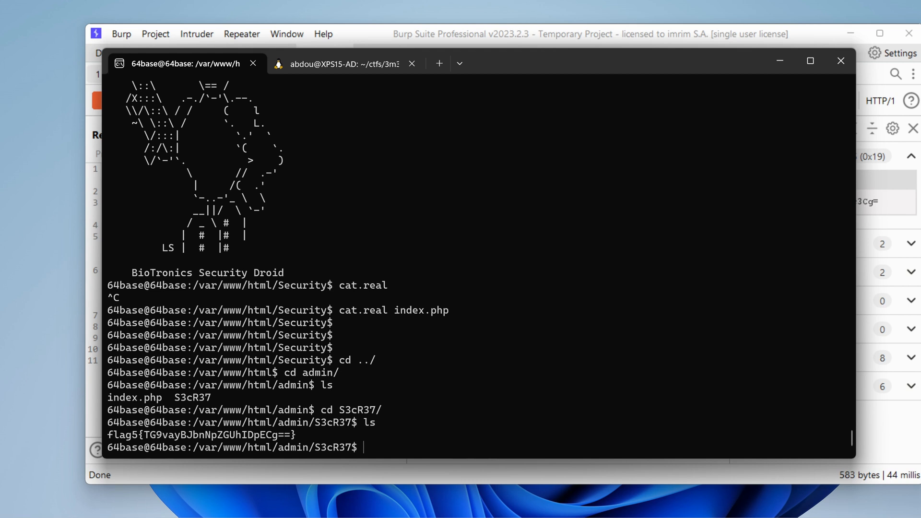
mouse_move(117, 439)
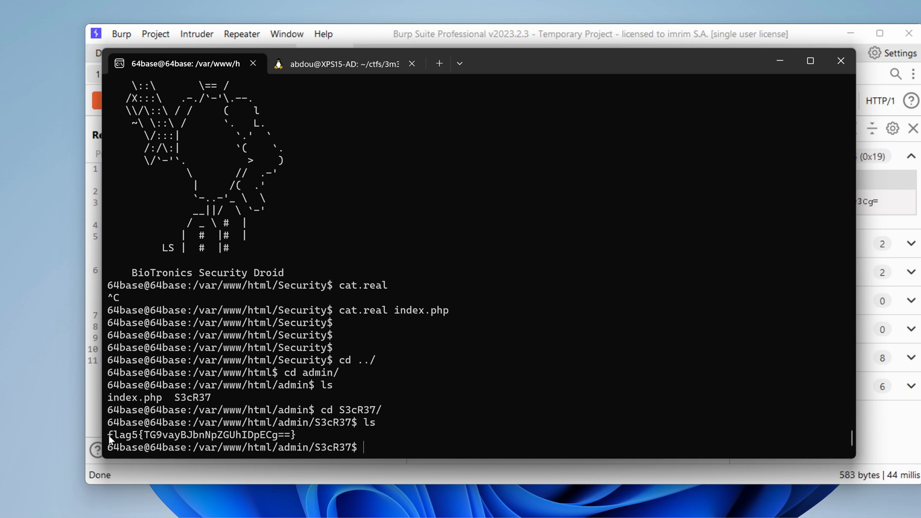
mouse_move(149, 440)
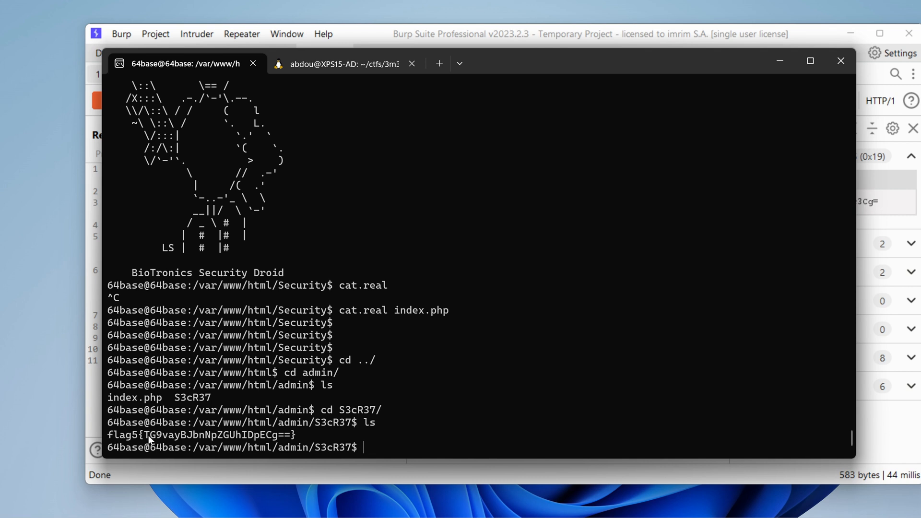
double_click(217, 435)
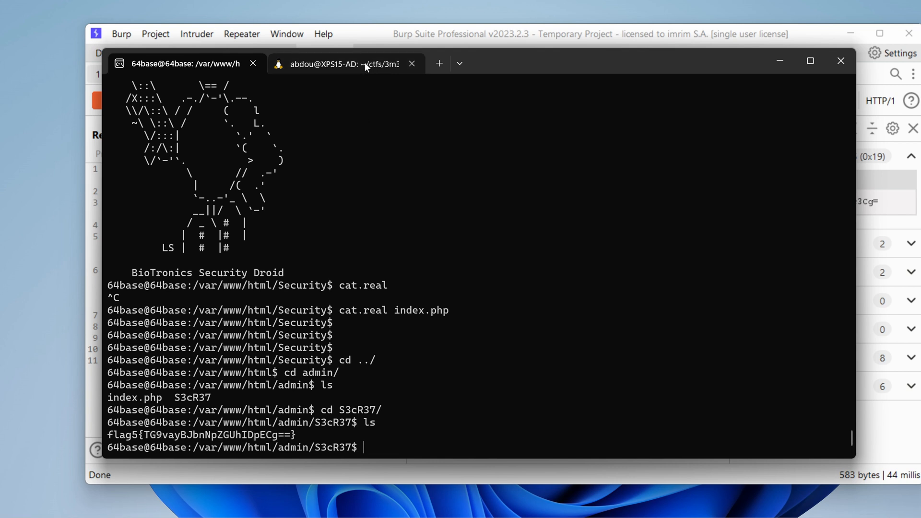
Step: Base64-decode TG9vayBJbnNpZGUhIDpECg== locally, revealing 'Look Inside! :D', then return to the remote session
left_click(344, 64)
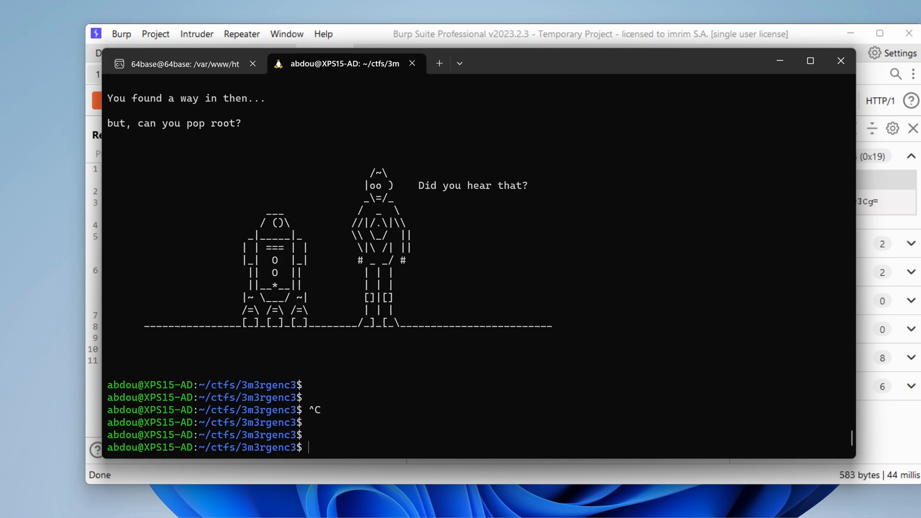
type("echo")
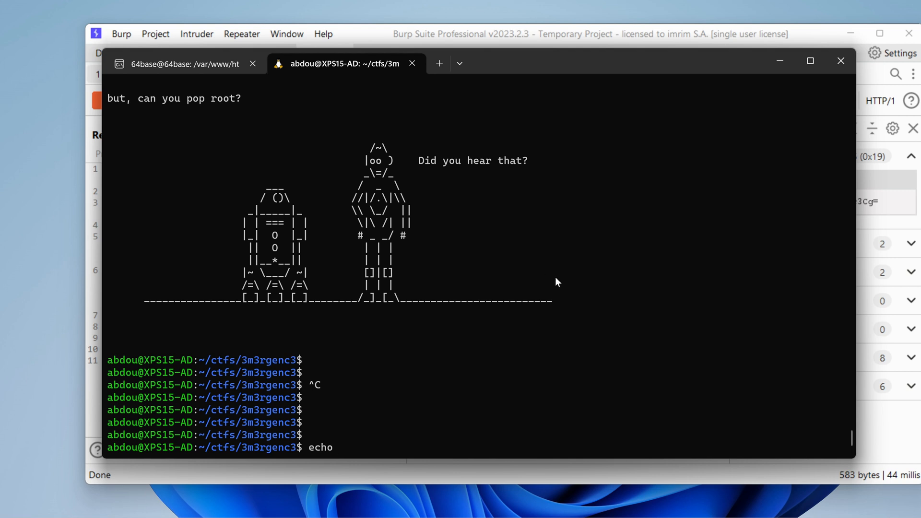
type("TG9vayBJbnNpZGUhIDpECg== |")
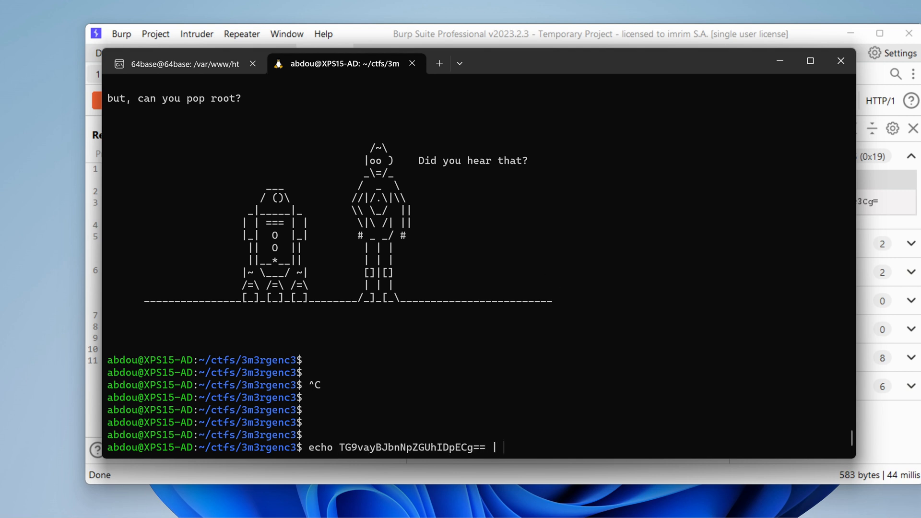
key("Return")
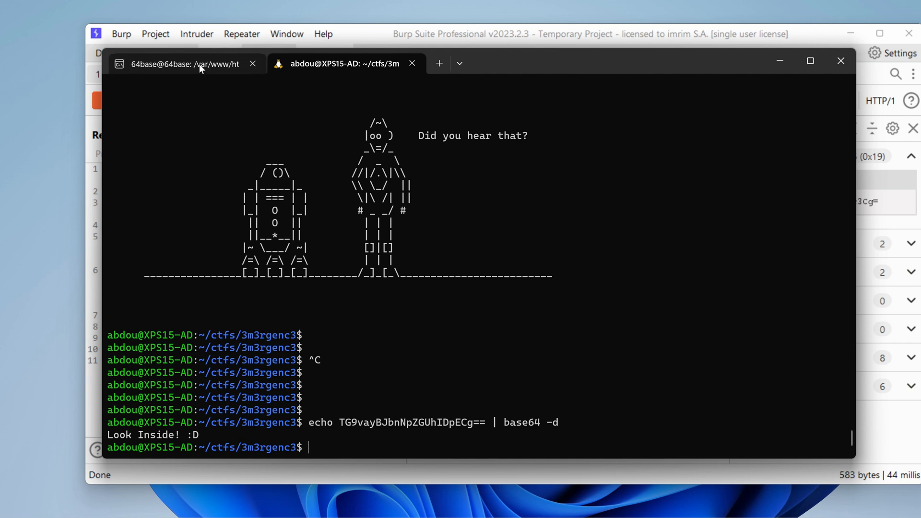
left_click(182, 64)
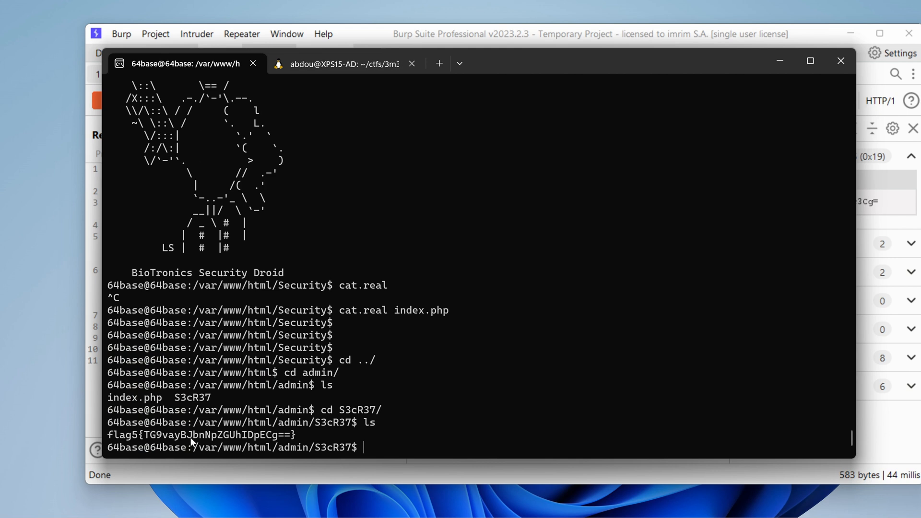
mouse_move(482, 243)
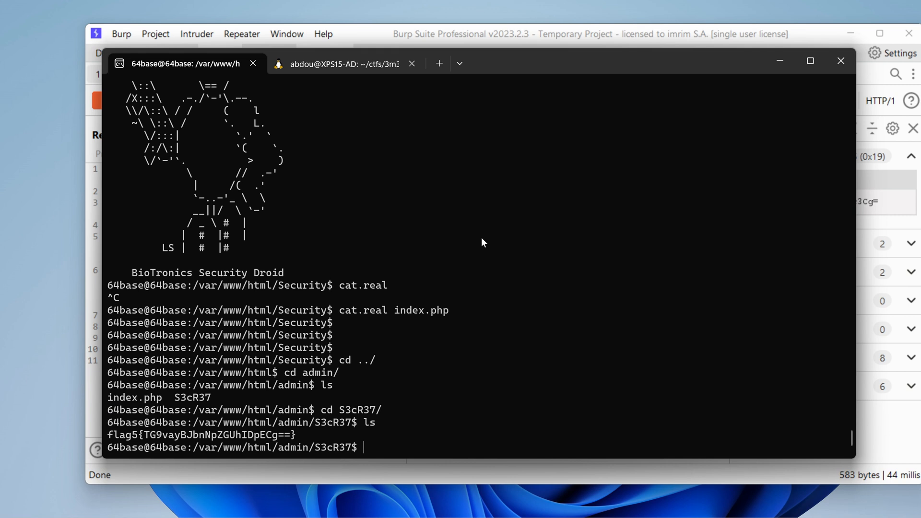
mouse_move(348, 345)
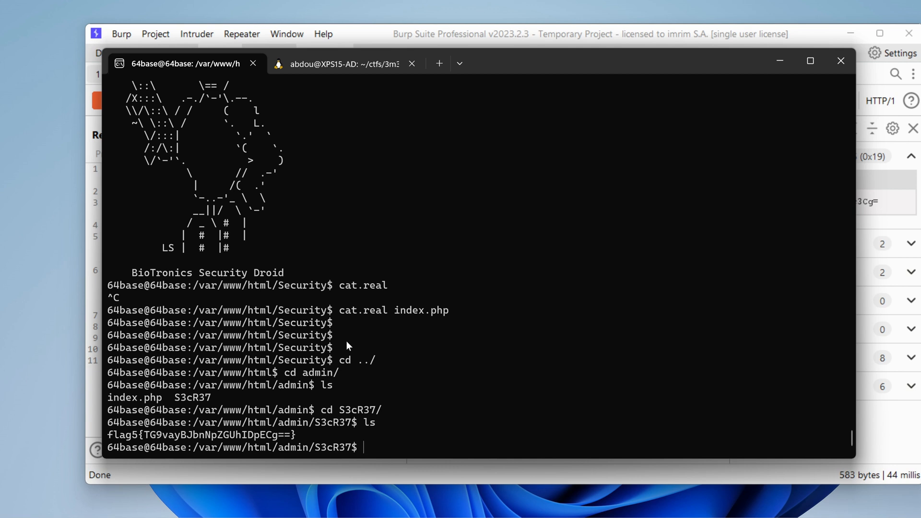